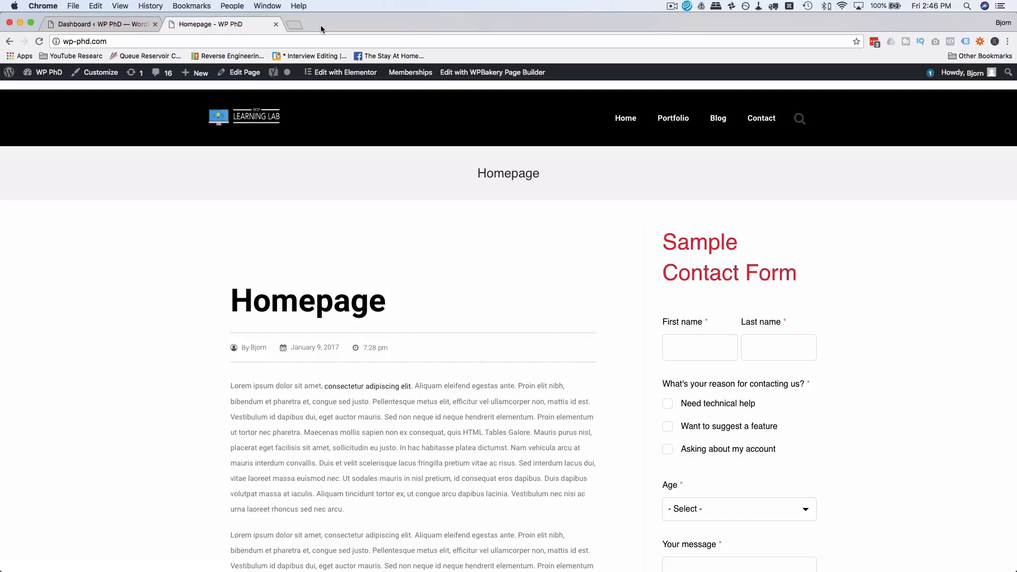
mouse_move(400, 298)
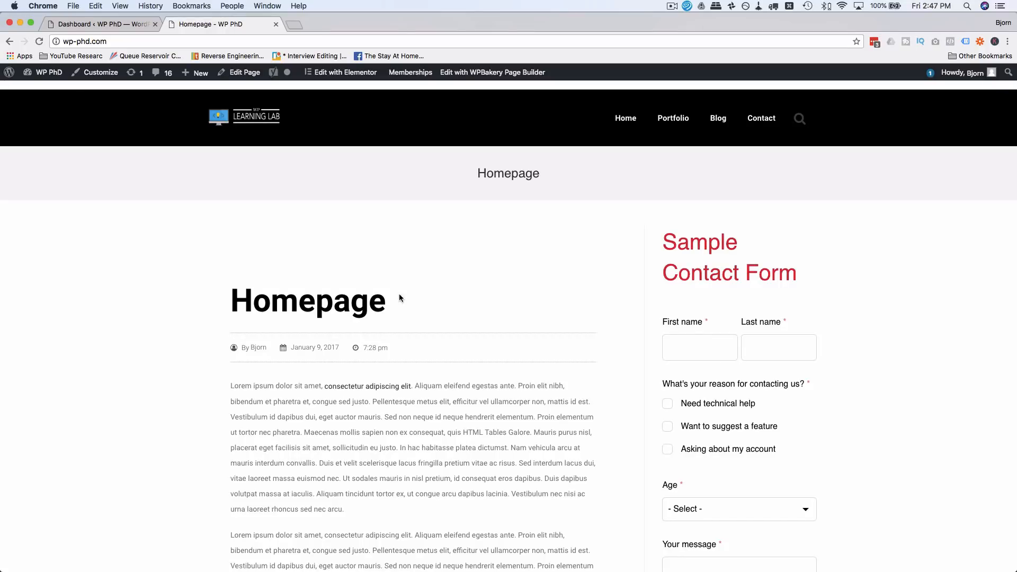
mouse_move(485, 115)
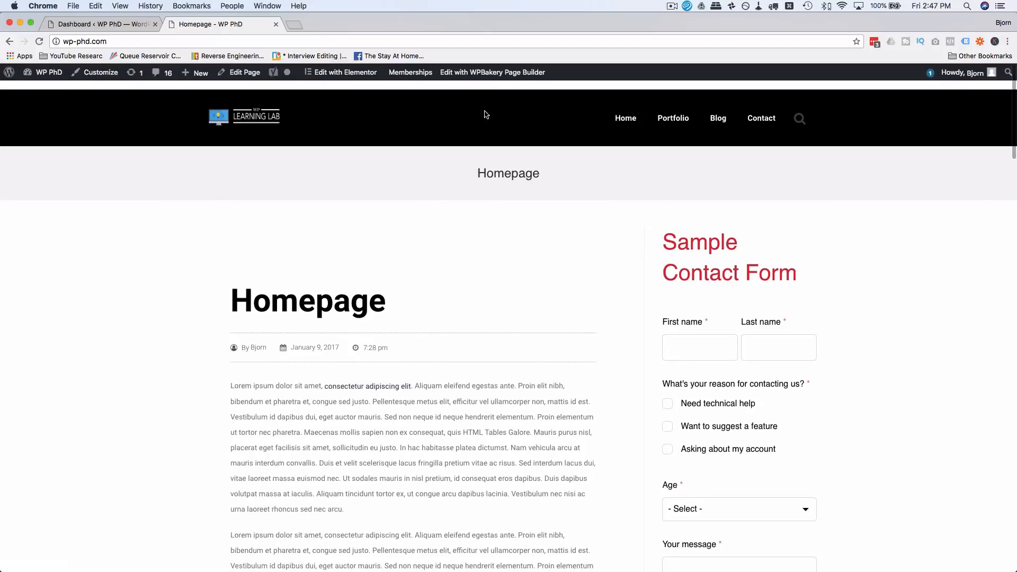
- Copy the wp-phd.com address, search Google for 'what theme is a site using' and pick the What WordPress Theme Is That? result
scroll("down", 3)
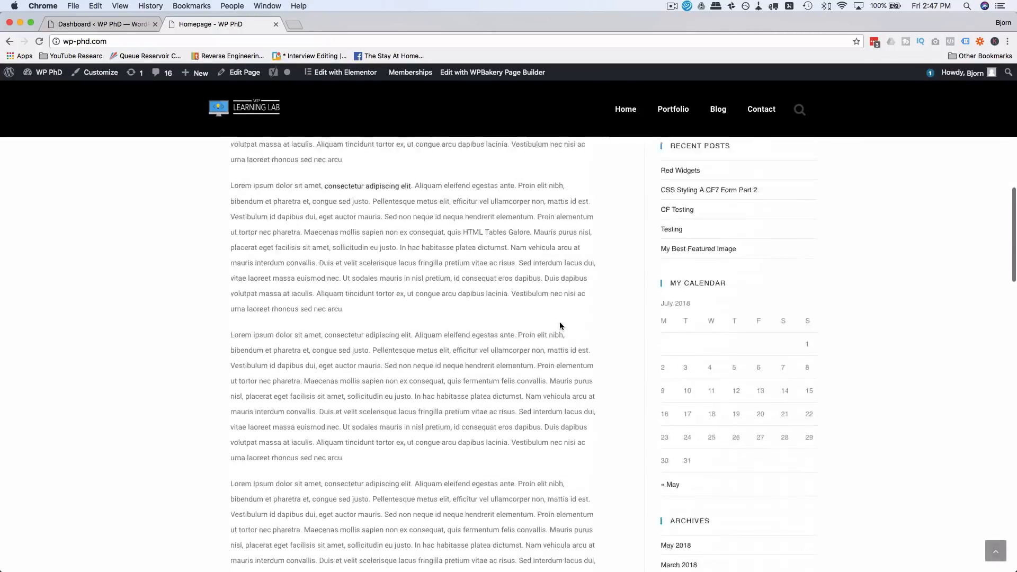
scroll("up", 3)
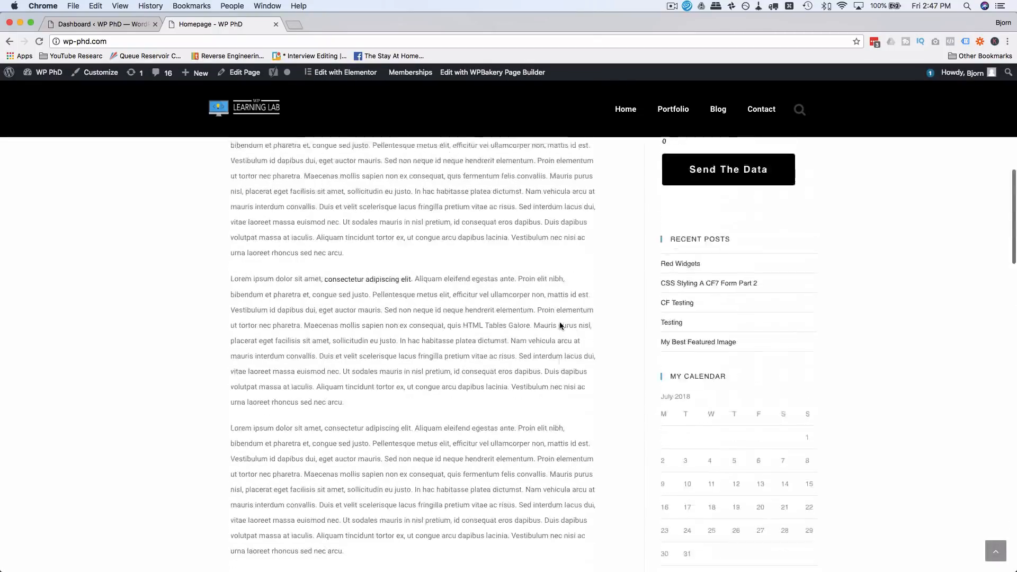
scroll("up", 3)
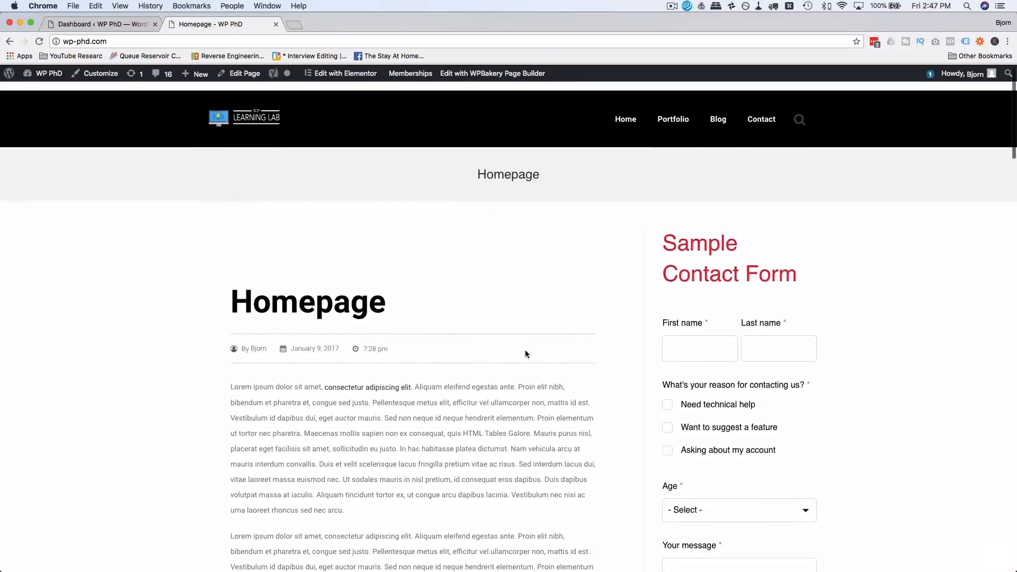
scroll("up", 3)
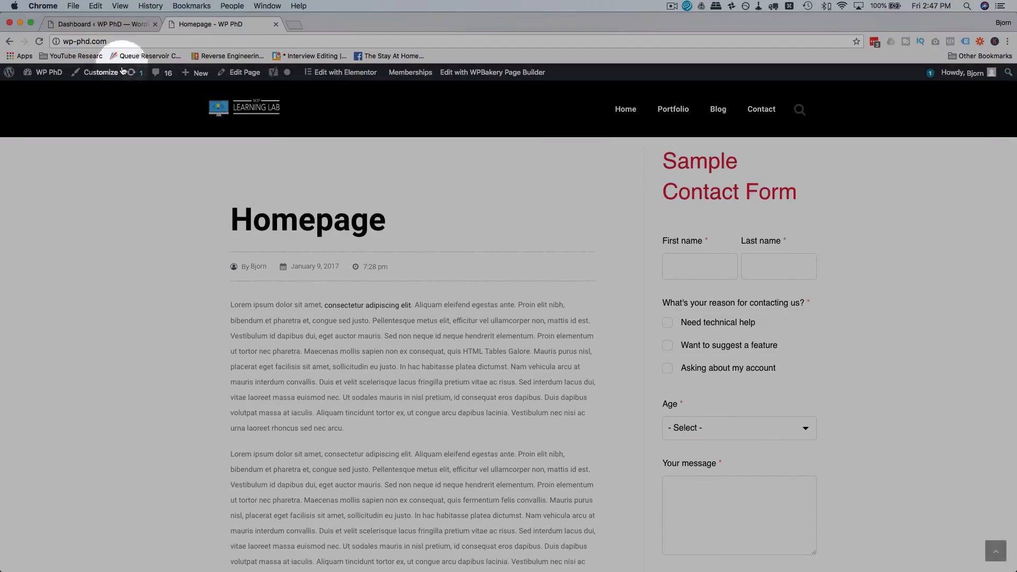
left_click(84, 42)
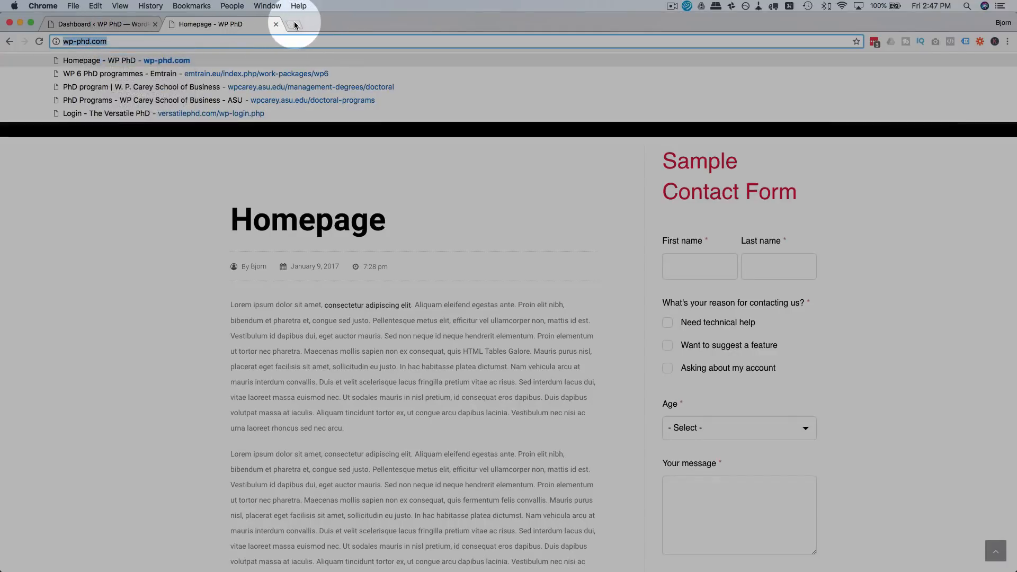
left_click(295, 25)
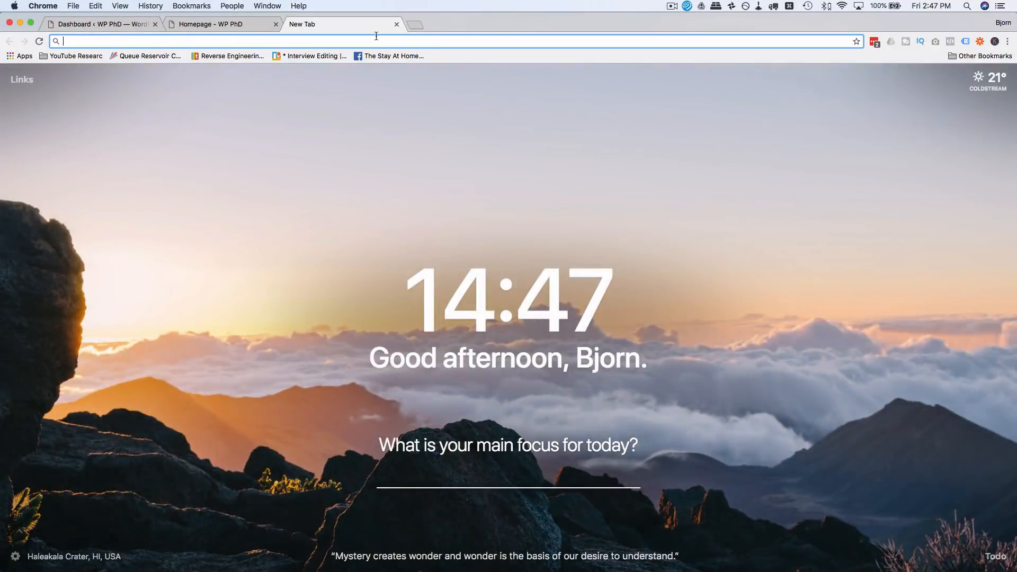
type("what theme is a")
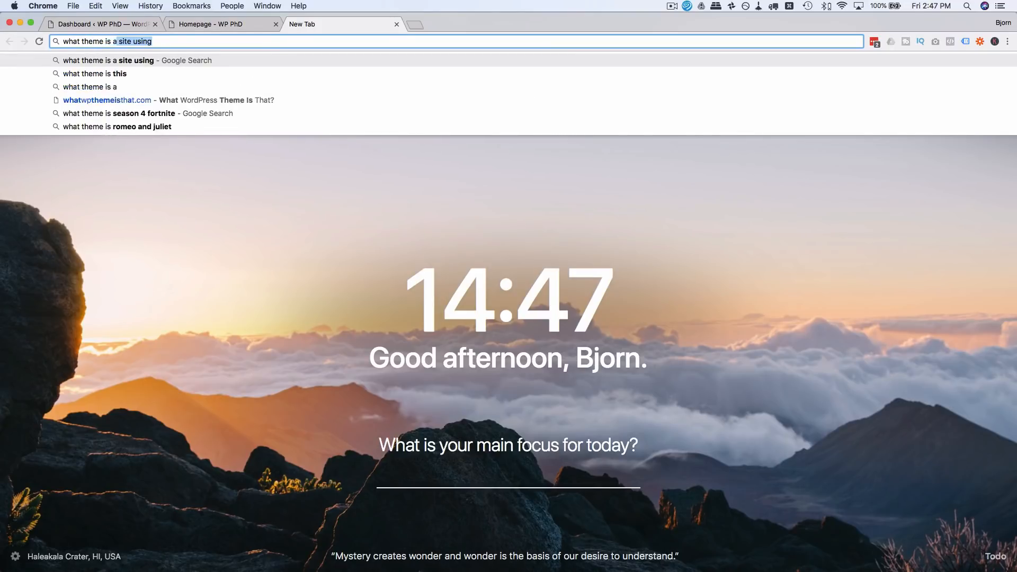
key("Return")
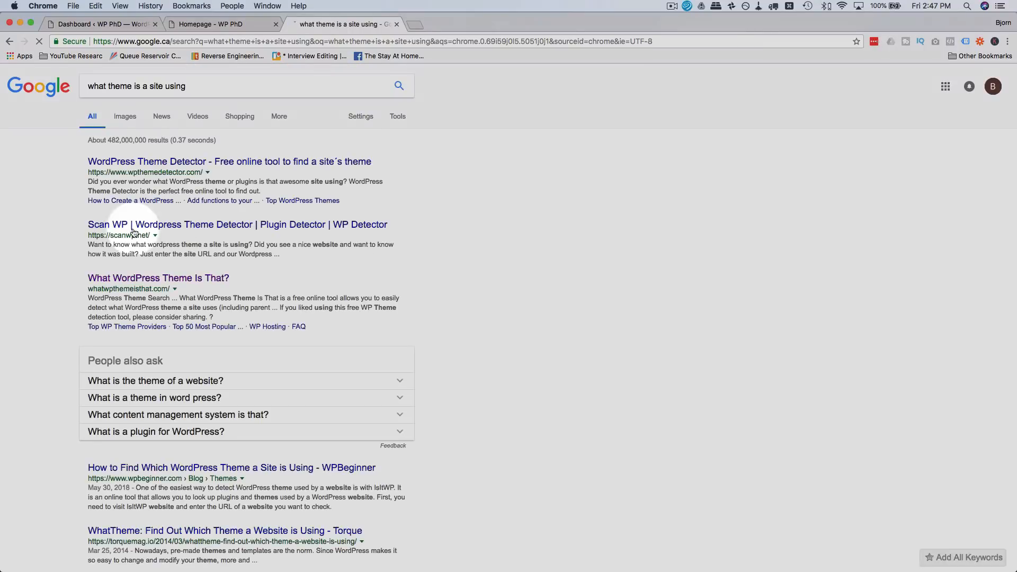
left_click(158, 278)
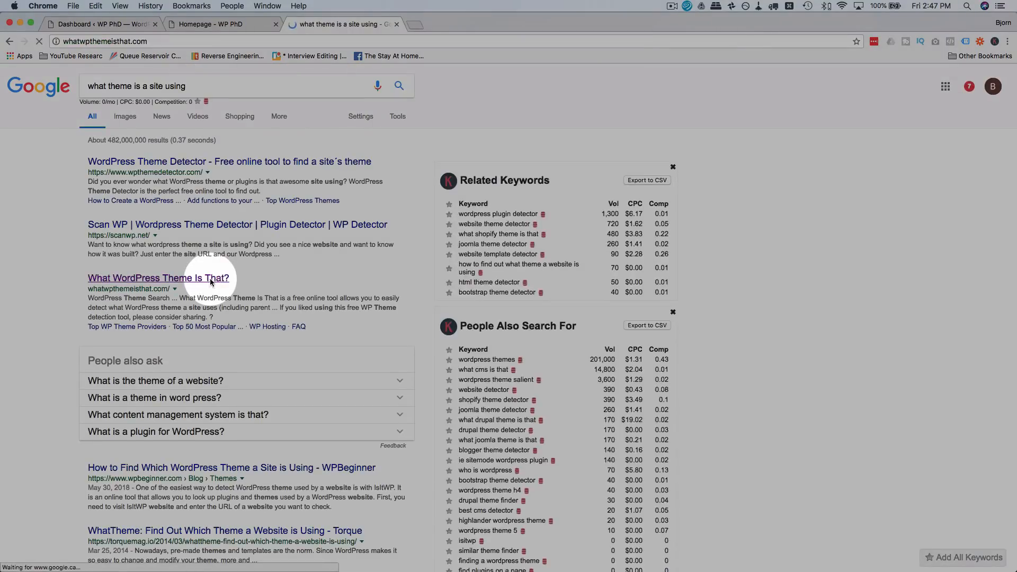
- Paste the wp-phd.com address into the detector's URL field and run the theme check
left_click(158, 278)
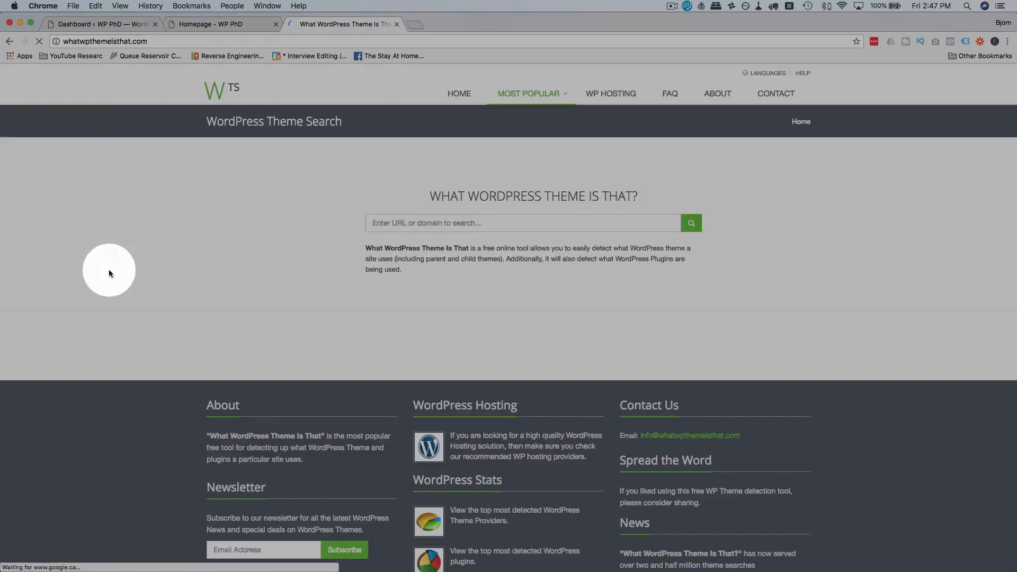
right_click(463, 224)
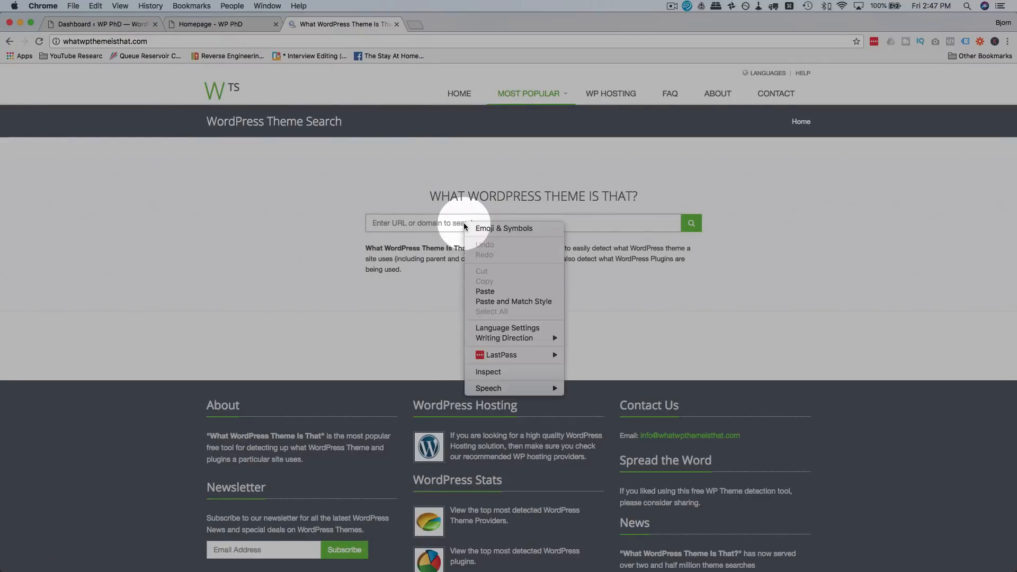
left_click(485, 291)
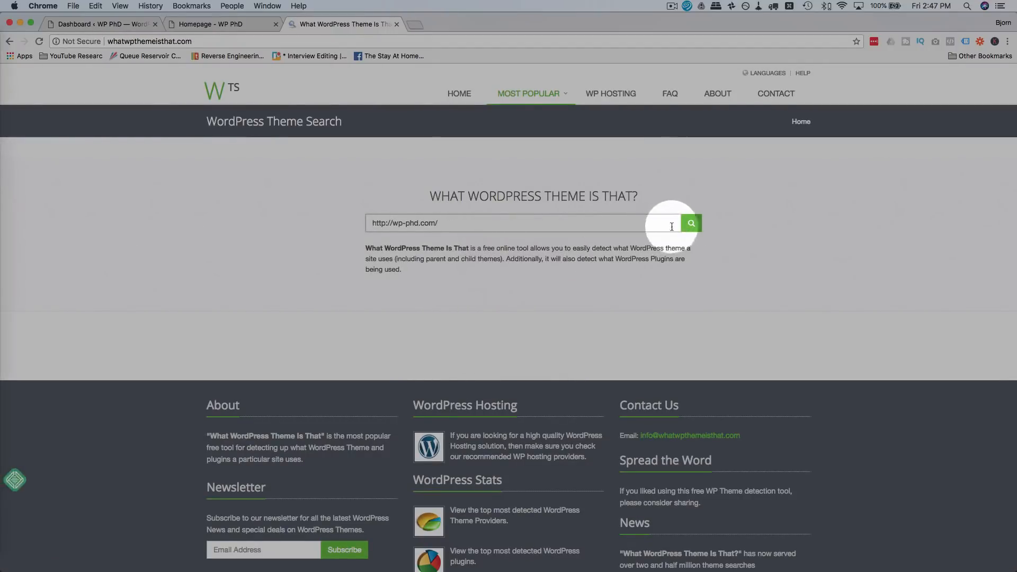
left_click(690, 223)
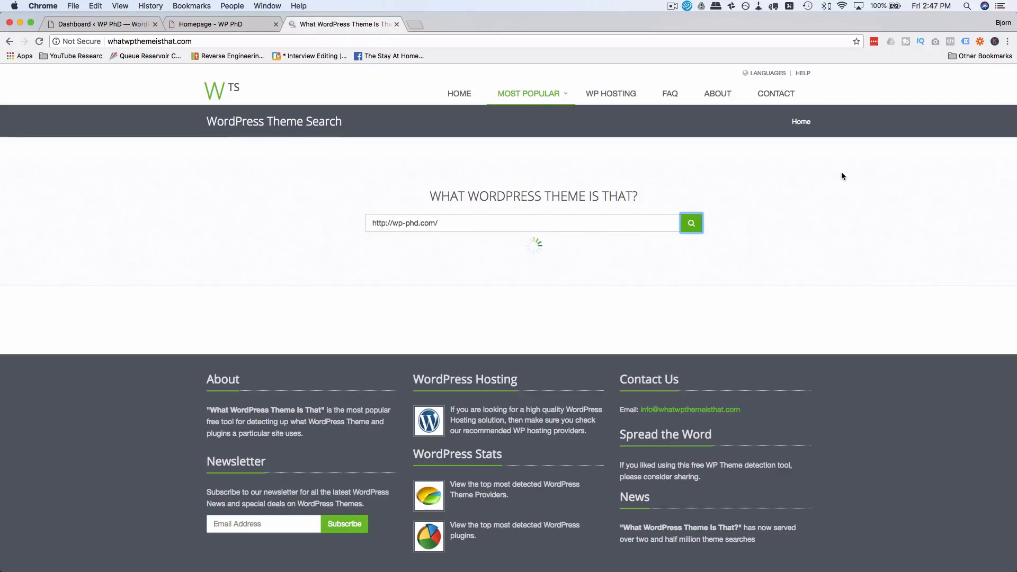
left_click(690, 222)
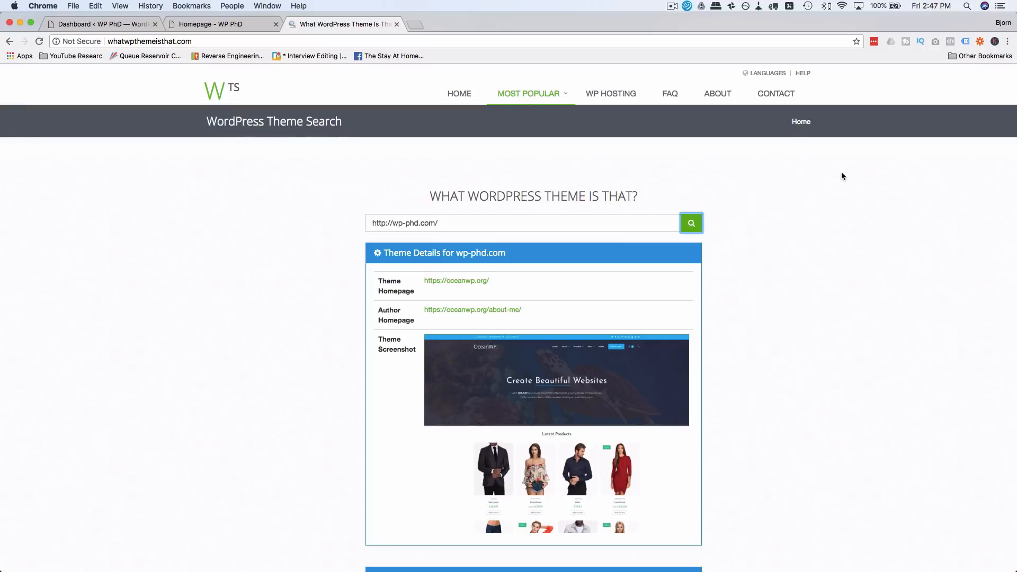
- Read through the OceanWP theme details and the list of 13 detected plugins
scroll("down", 3)
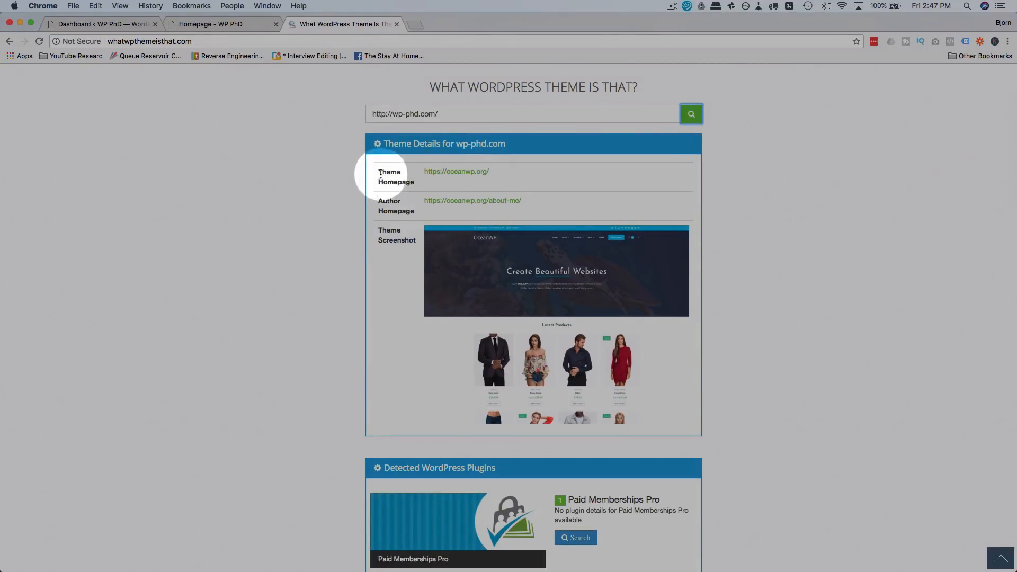
scroll("down", 3)
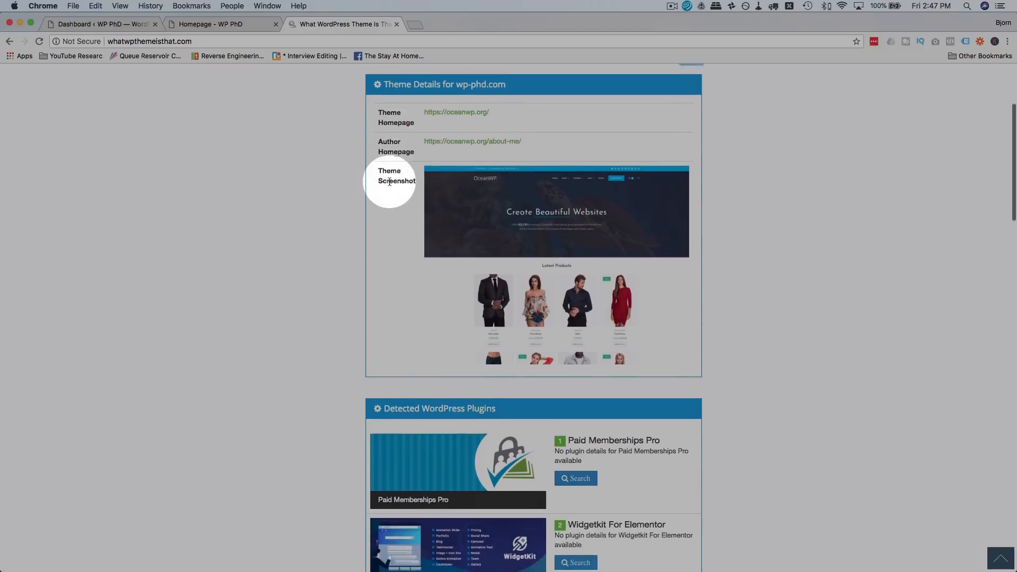
scroll("up", 3)
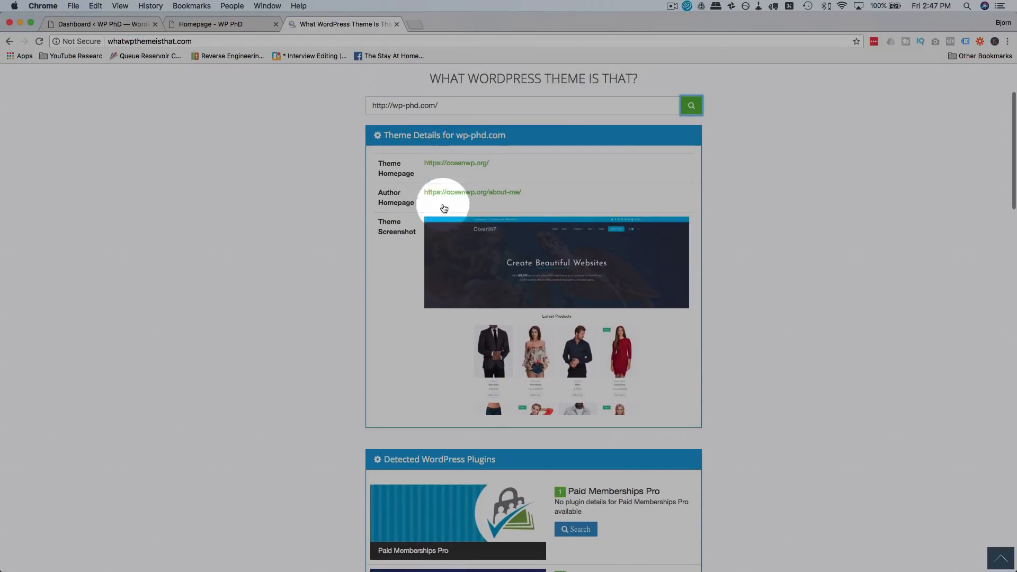
scroll("down", 3)
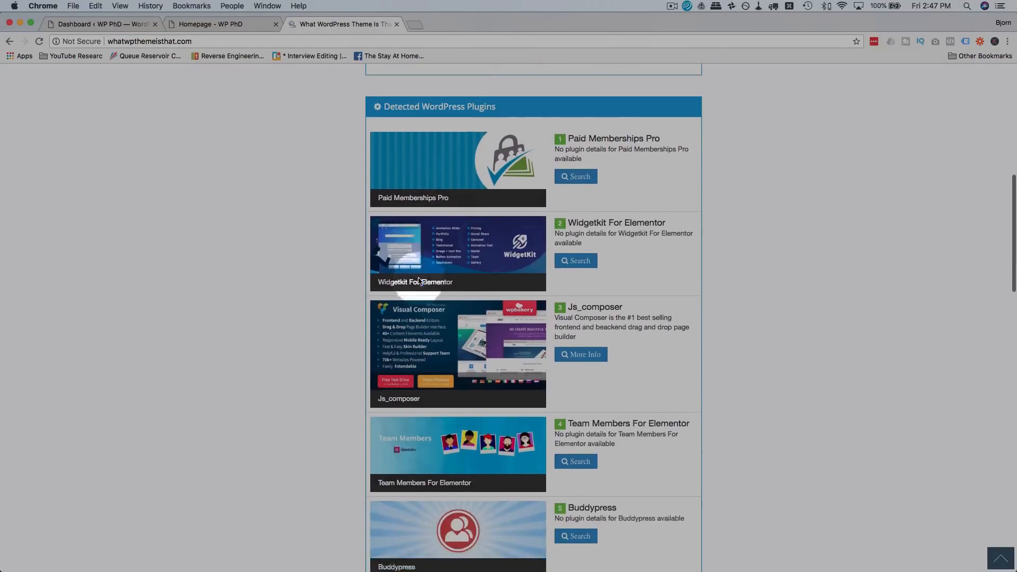
scroll("down", 3)
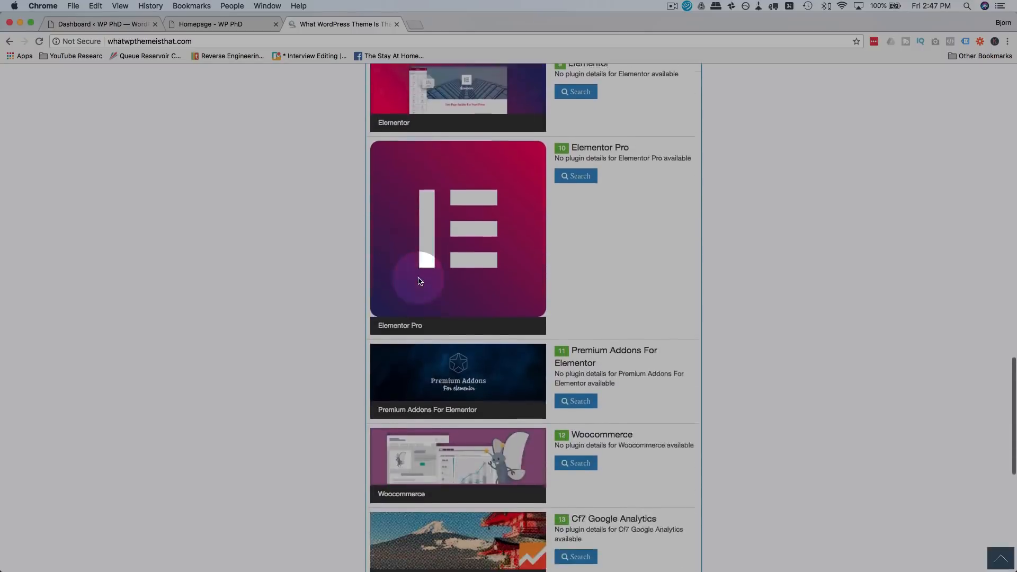
scroll("down", 3)
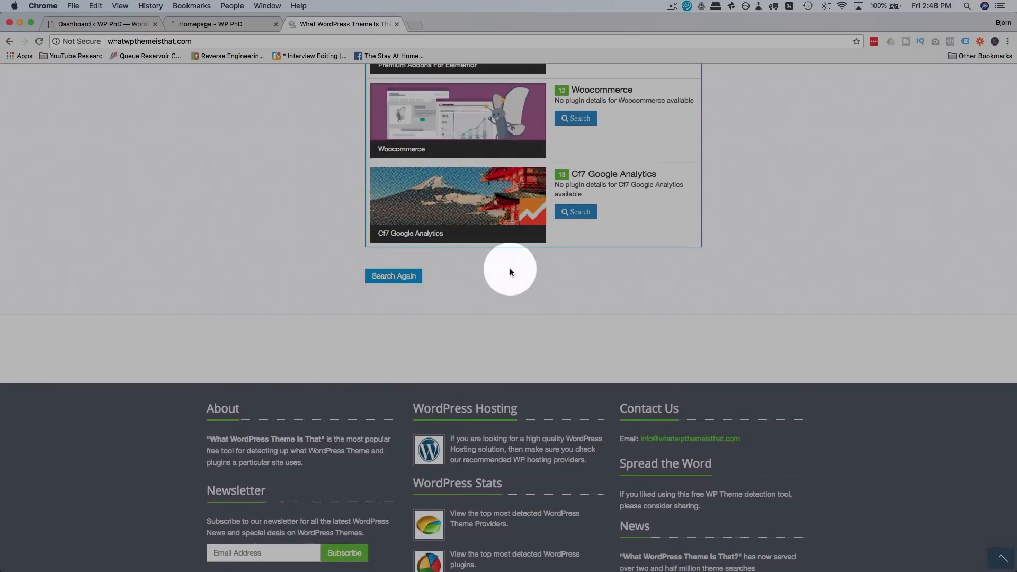
scroll("up", 3)
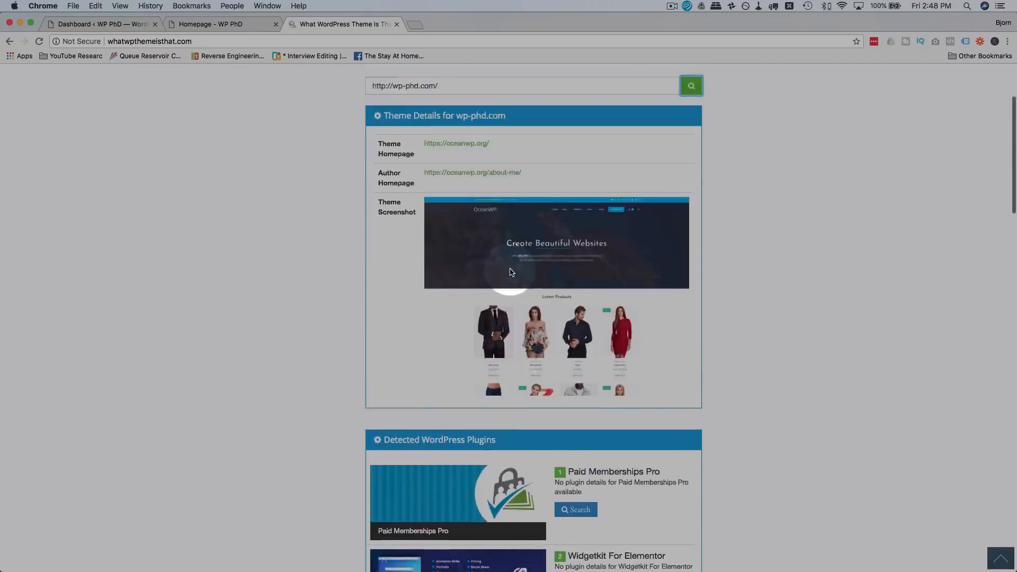
scroll("up", 3)
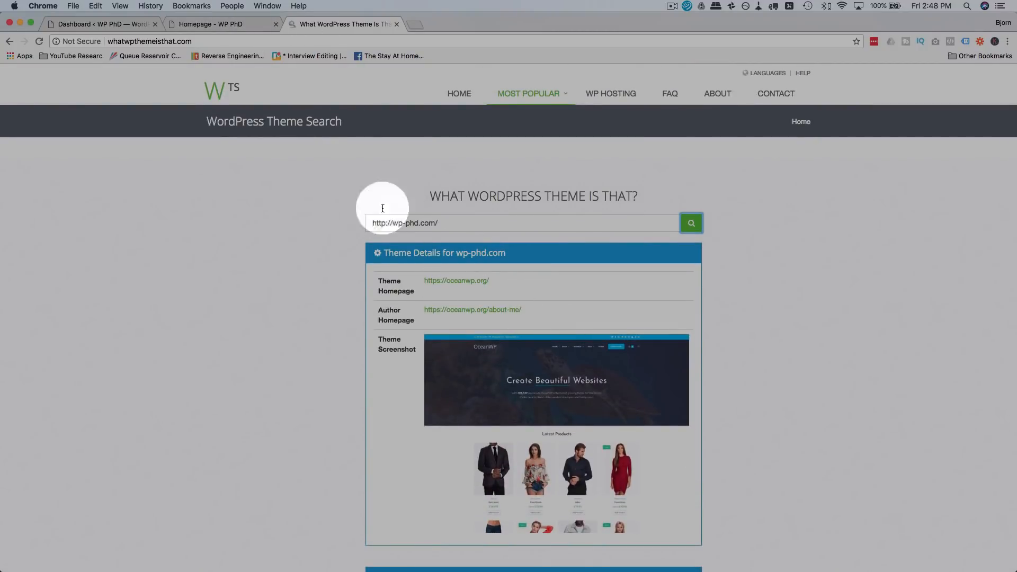
- Visit wp-phd.com/wp-login.php from the homepage tab, then return to the homepage
left_click(220, 25)
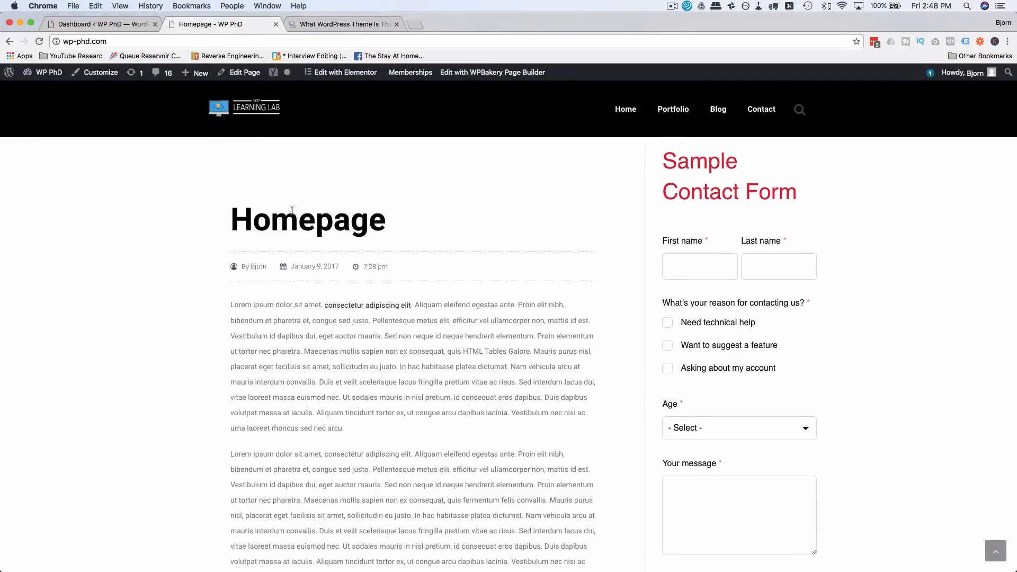
left_click(85, 41)
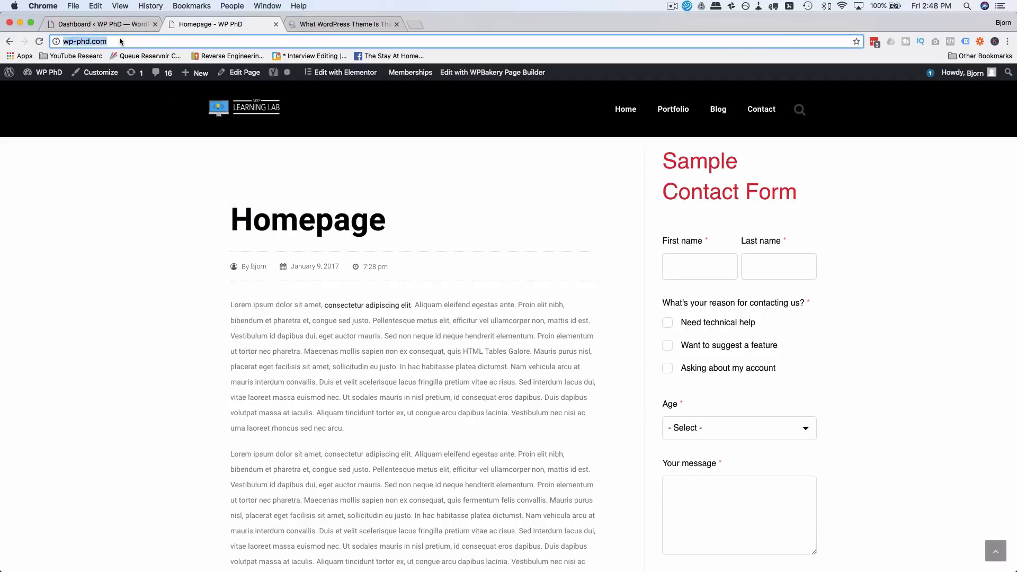
left_click(82, 42)
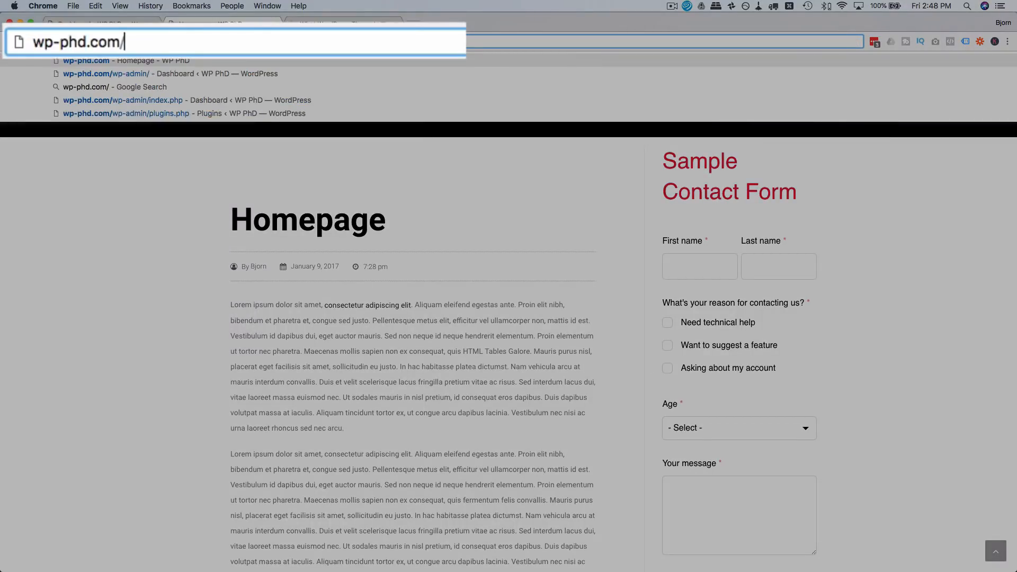
type("wp-login.php")
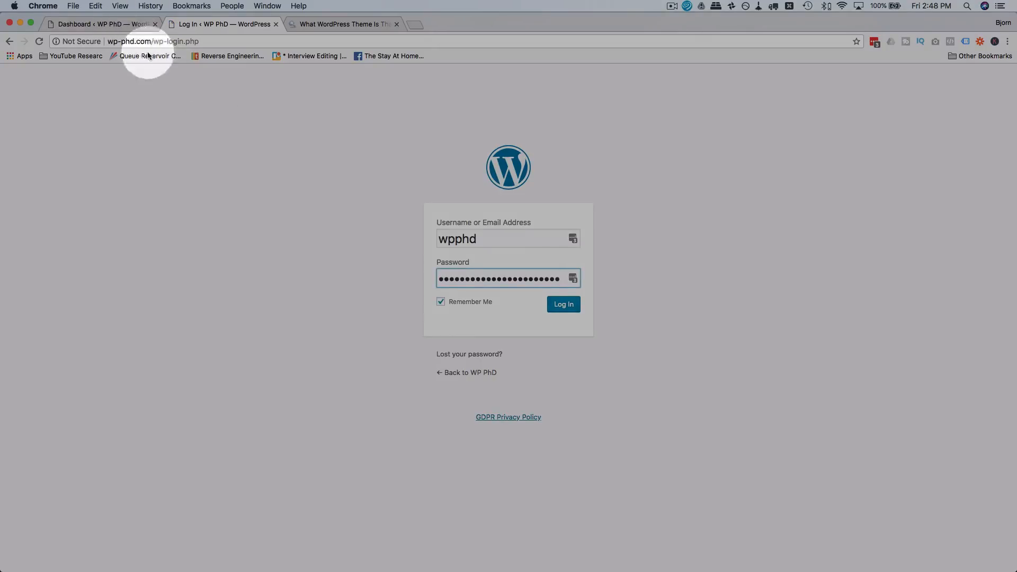
mouse_move(474, 163)
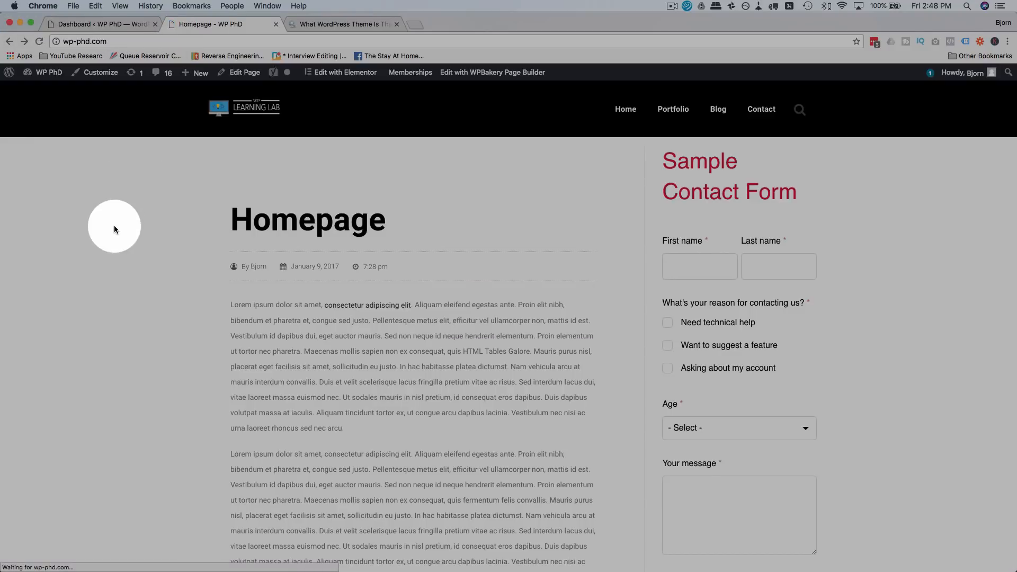
right_click(114, 229)
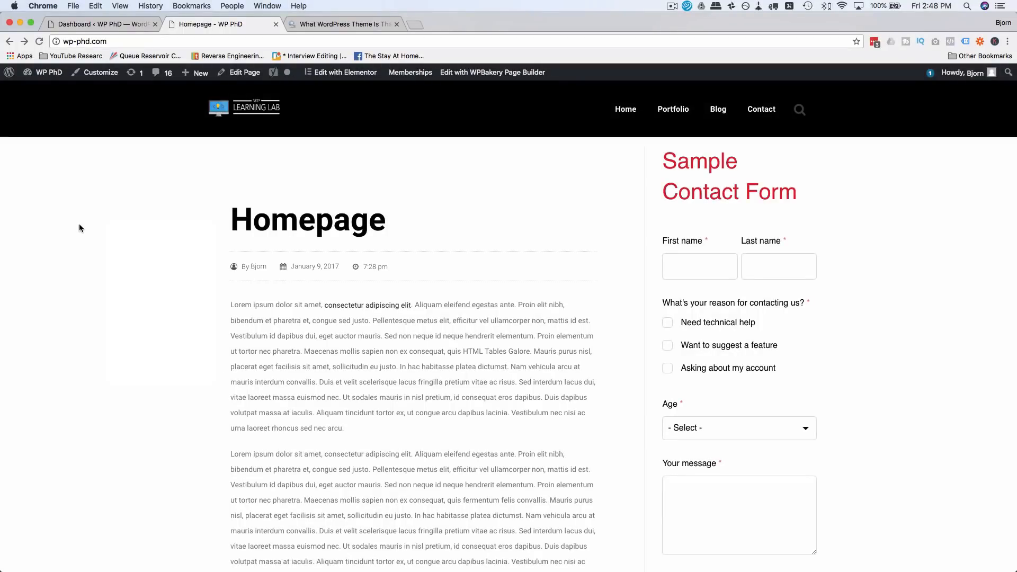
- View the WP PhD homepage's HTML source in a new tab
right_click(80, 228)
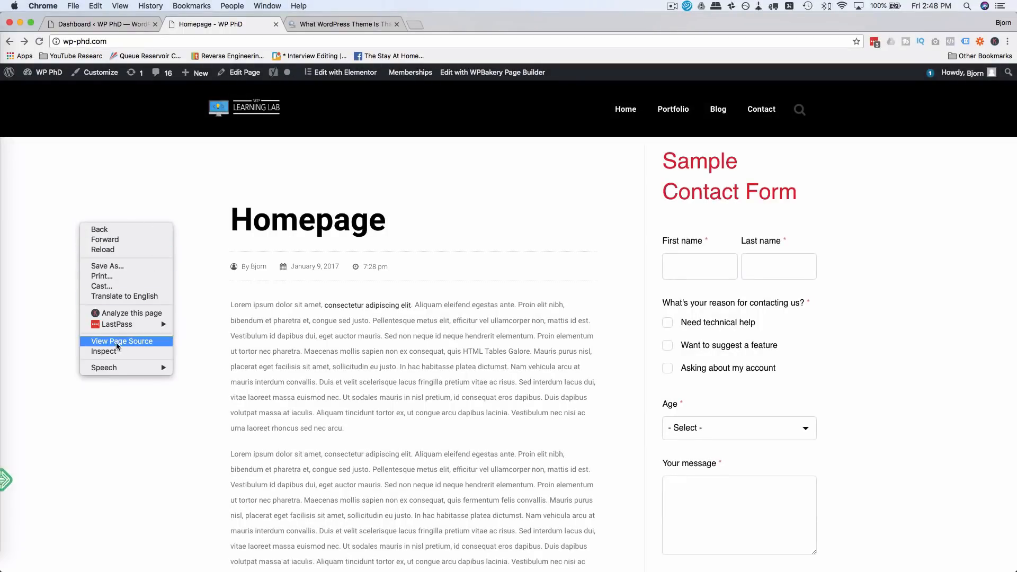
left_click(120, 341)
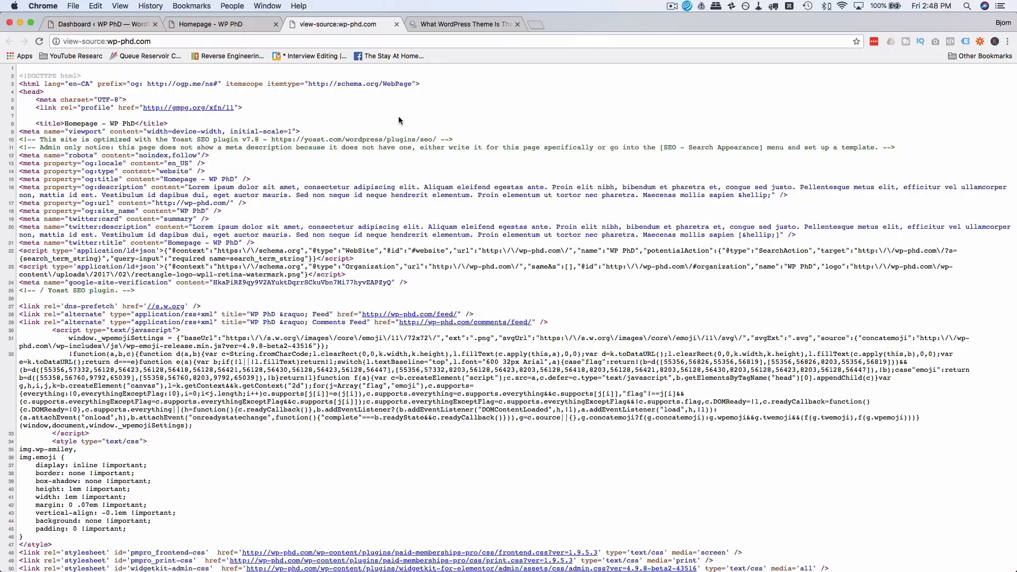
mouse_move(493, 144)
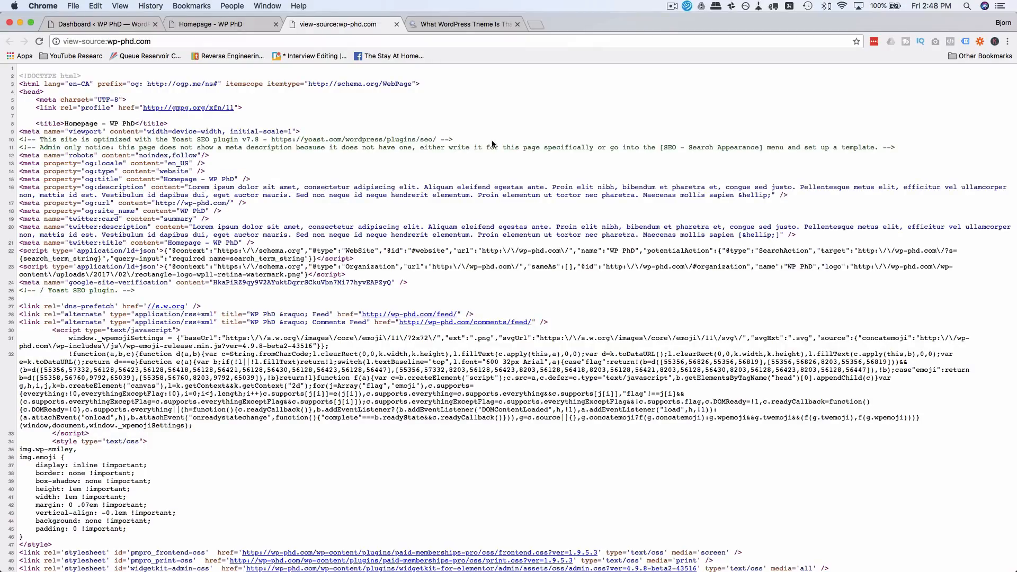
mouse_move(428, 136)
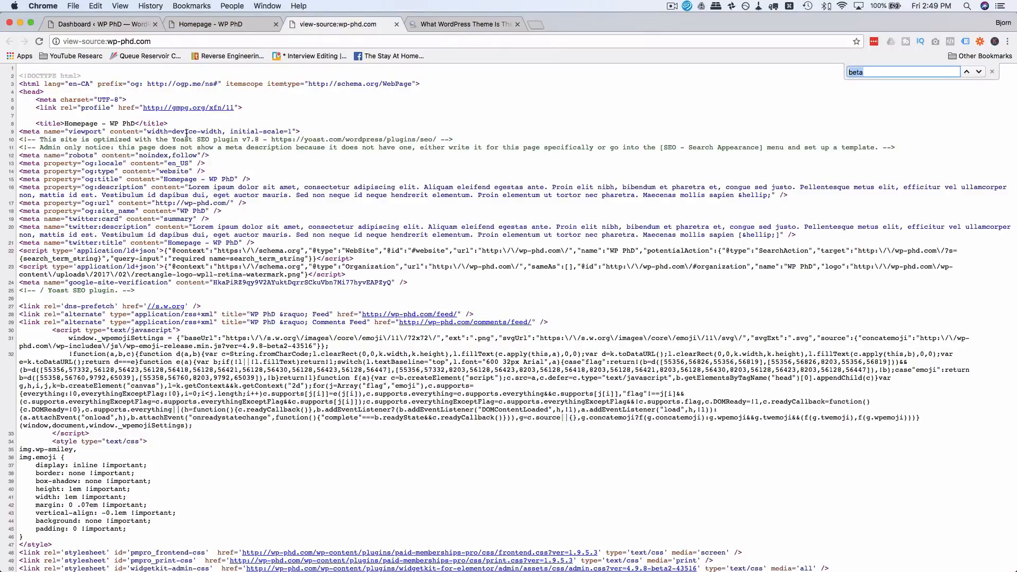
- Search the page source for 'wordpress' and step through the matches
type("wordpress")
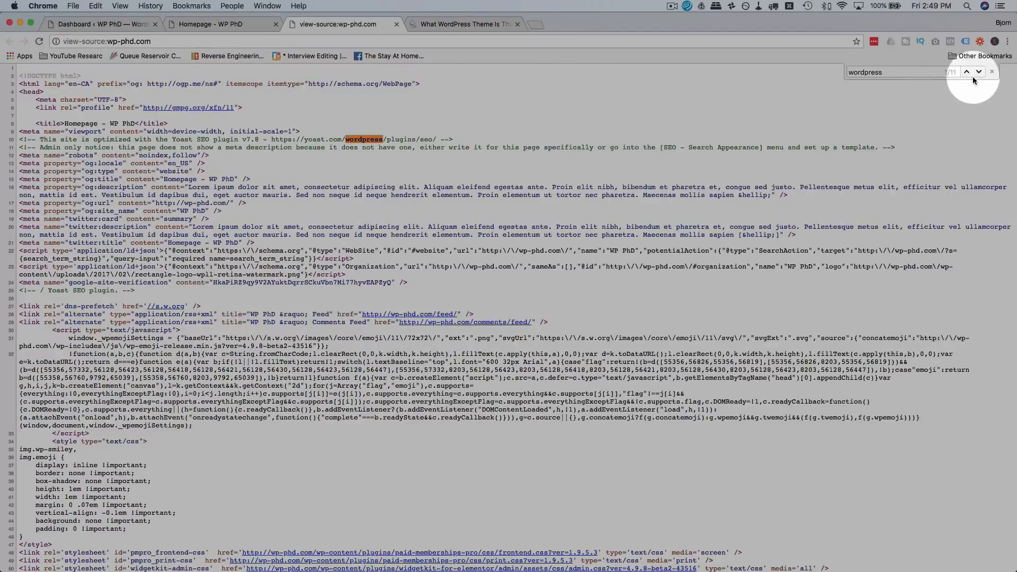
left_click(980, 72)
type("wp-content/themes/")
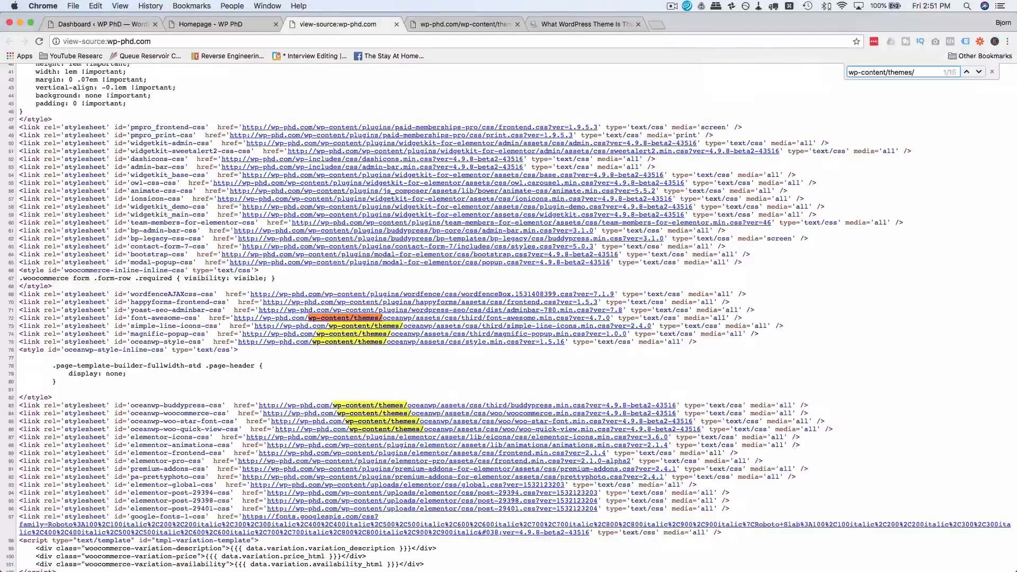
- Scroll through the highlighted OceanWP theme stylesheet references in the source
scroll("down", 3)
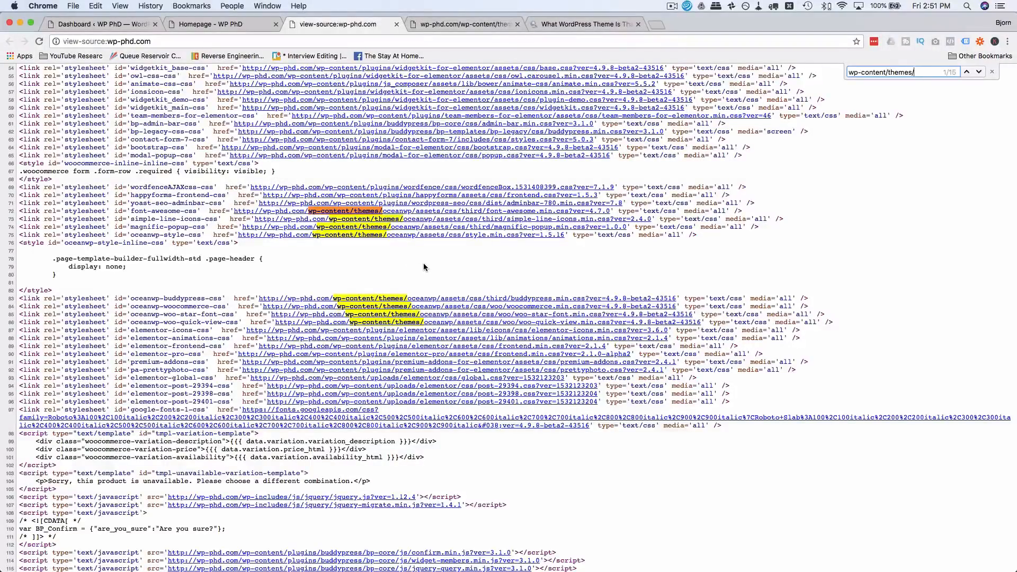
mouse_move(446, 259)
type("styles.c")
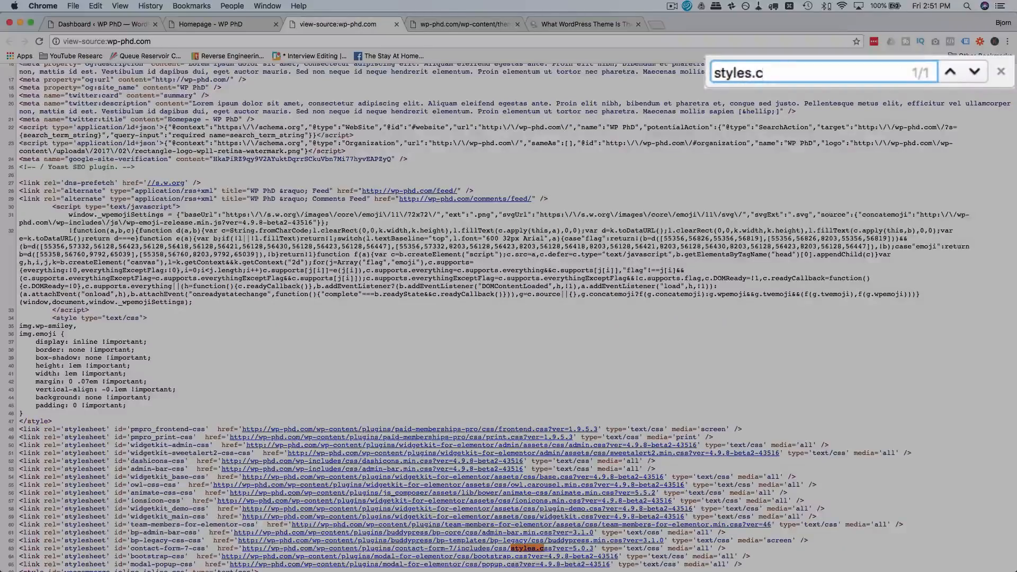
- Complete the 'styles.css' search and locate the oceanwp style.css link in the source
type("ss")
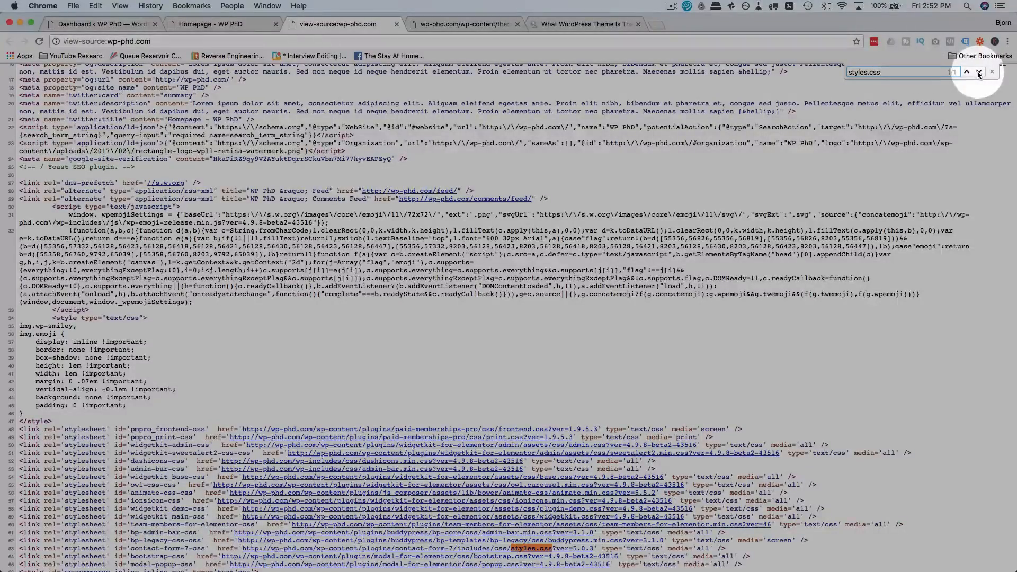
scroll("down", 3)
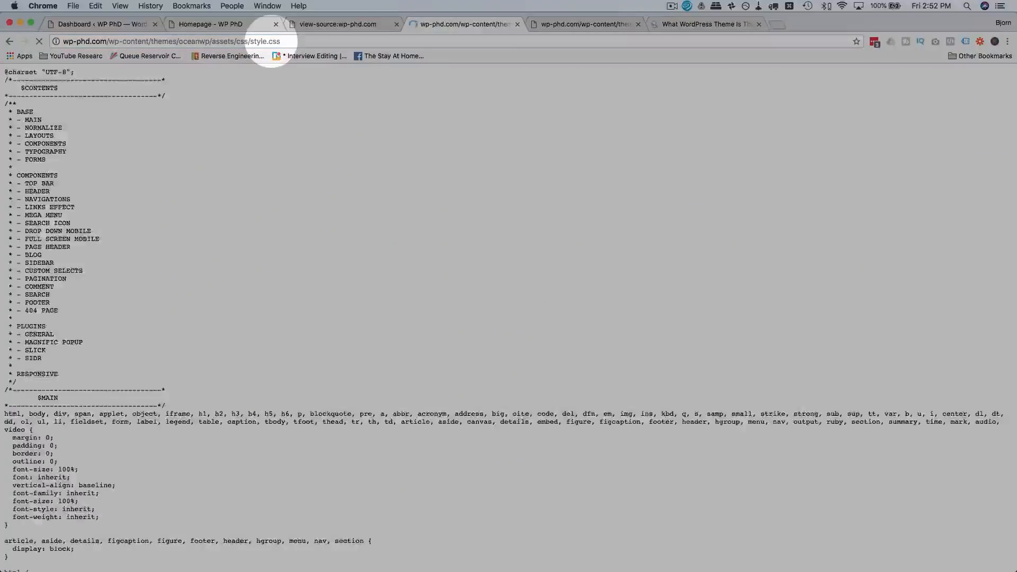
- Read down through the OceanWP style.css body and layout rules
scroll("down", 3)
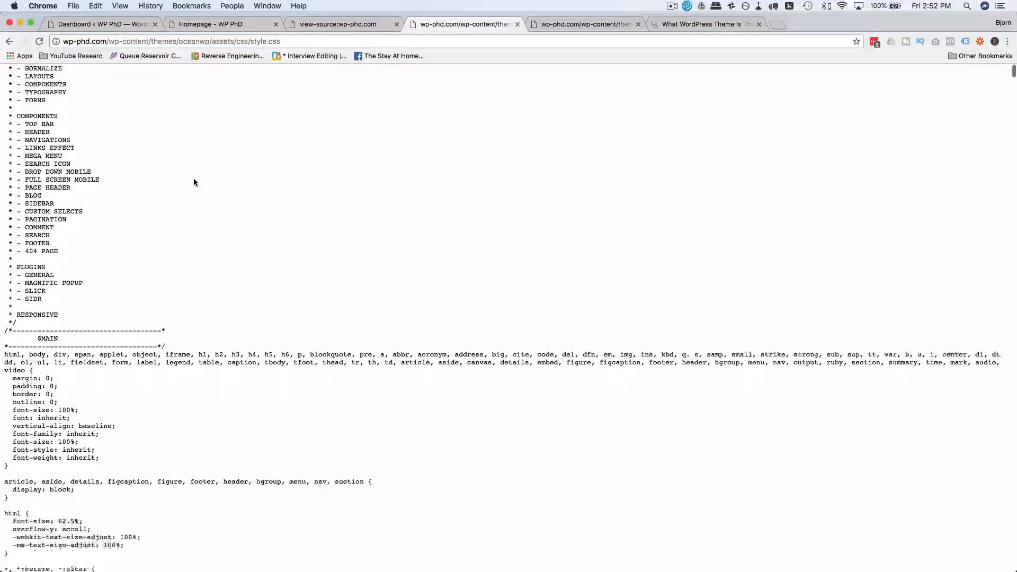
scroll("up", 3)
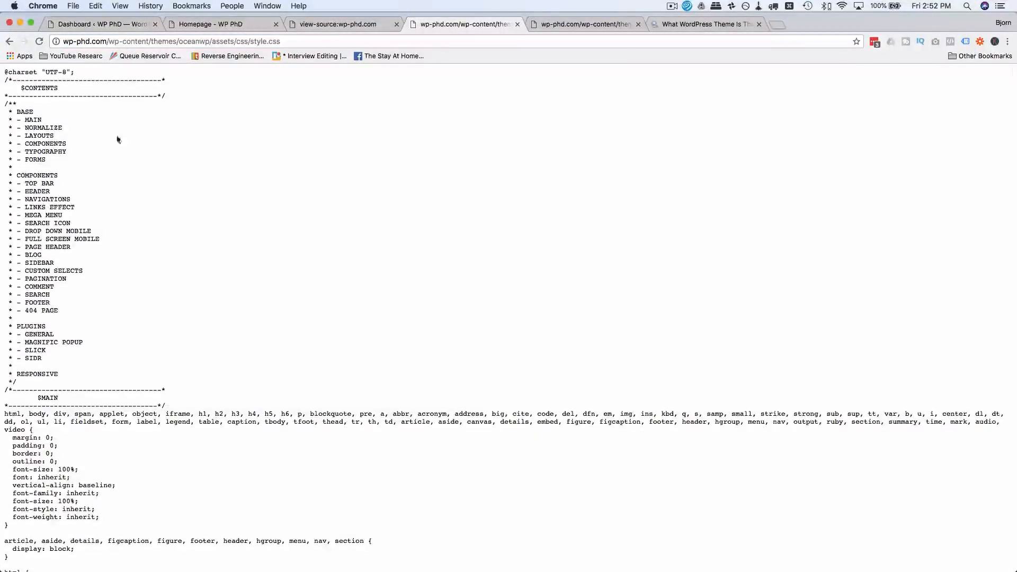
scroll("down", 3)
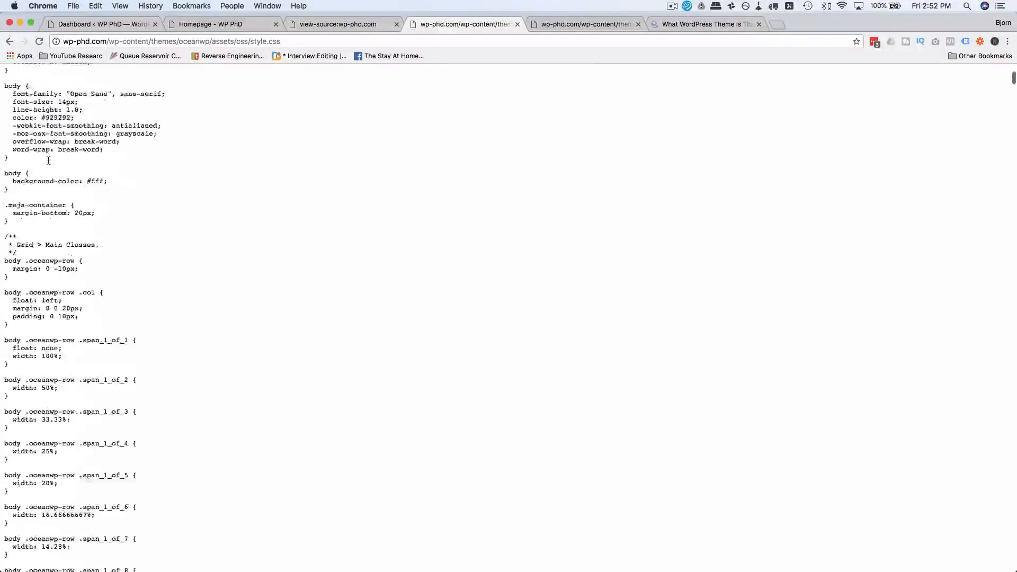
scroll("down", 3)
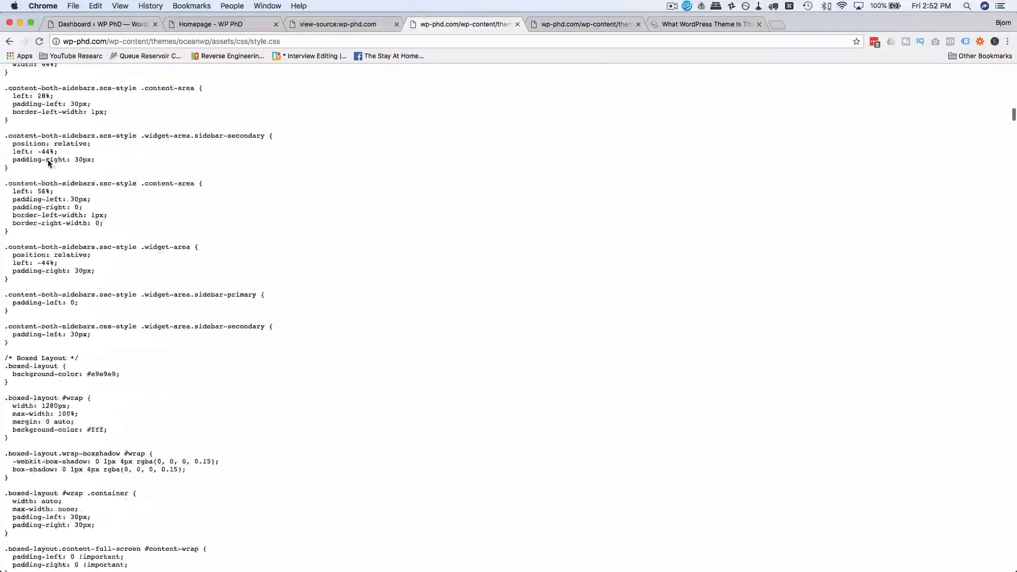
scroll("down", 3)
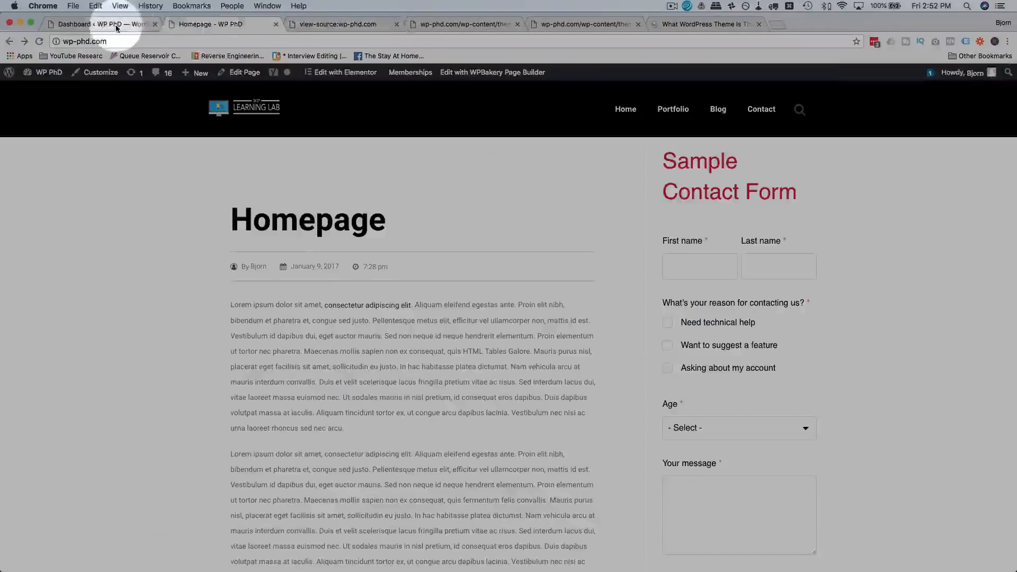
- Show the WordPress Themes screen listing OceanWP active beside Avada, Divi and the Twenty themes
left_click(97, 24)
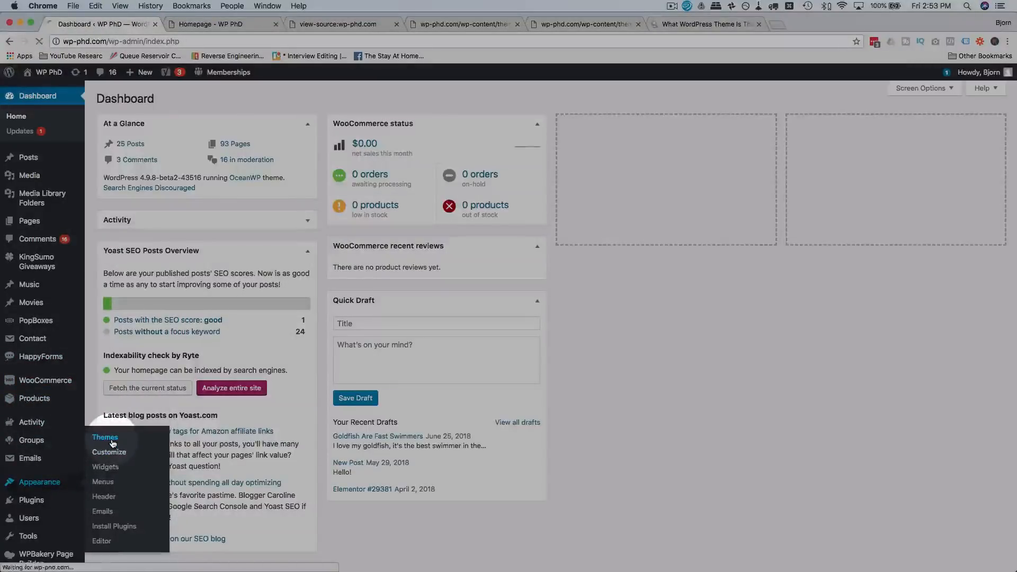
left_click(105, 438)
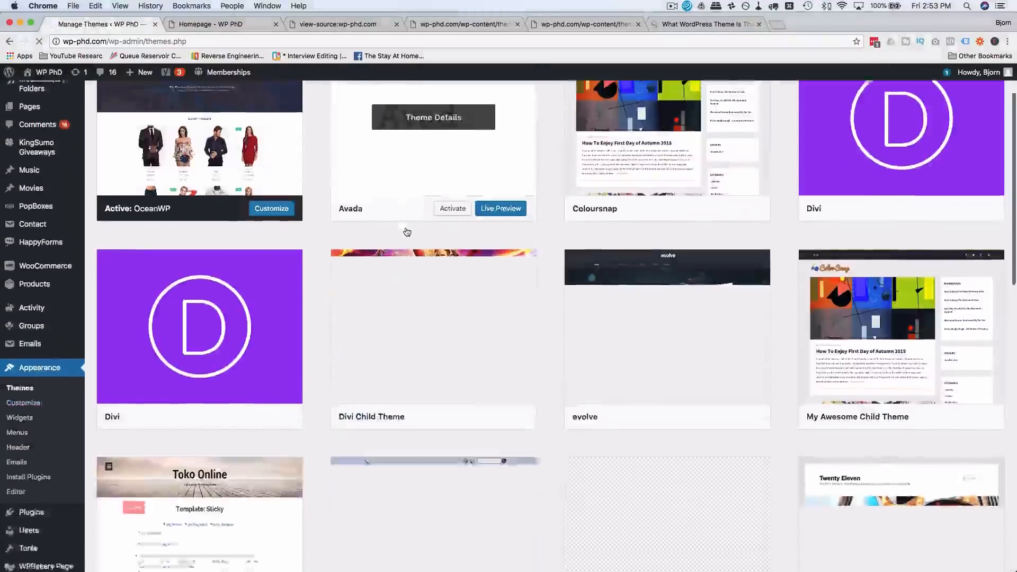
scroll("down", 3)
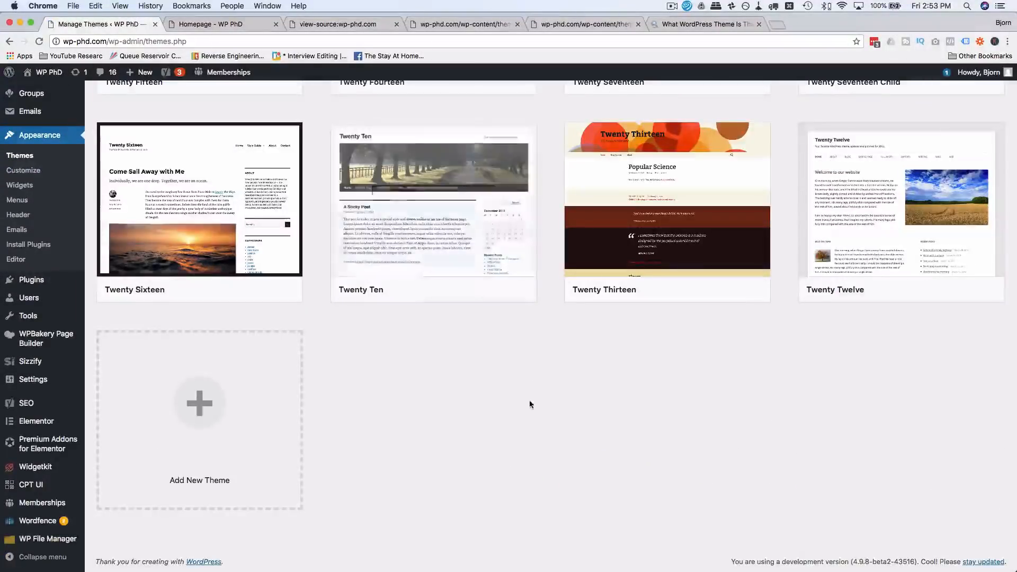
scroll("up", 3)
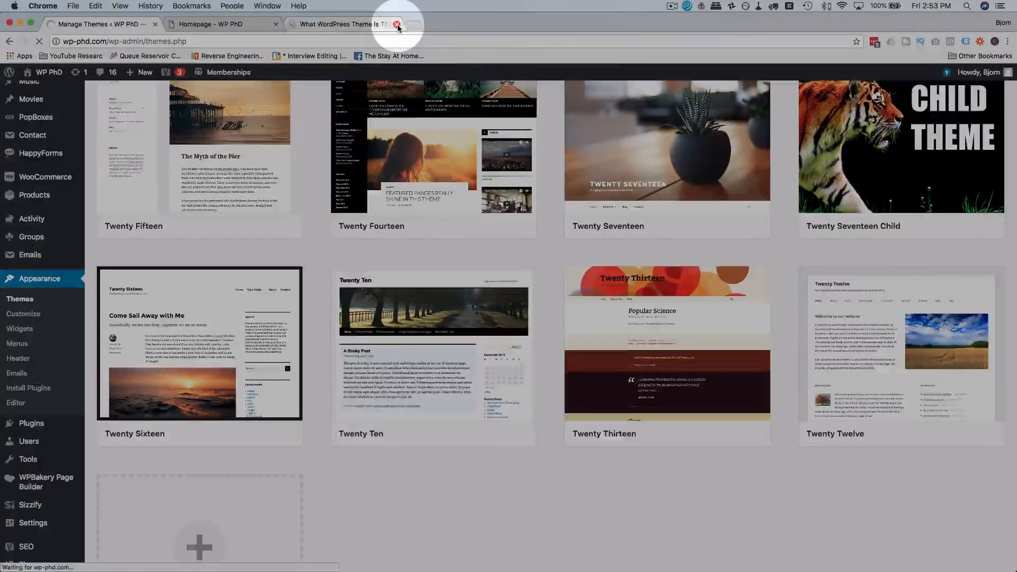
right_click(95, 205)
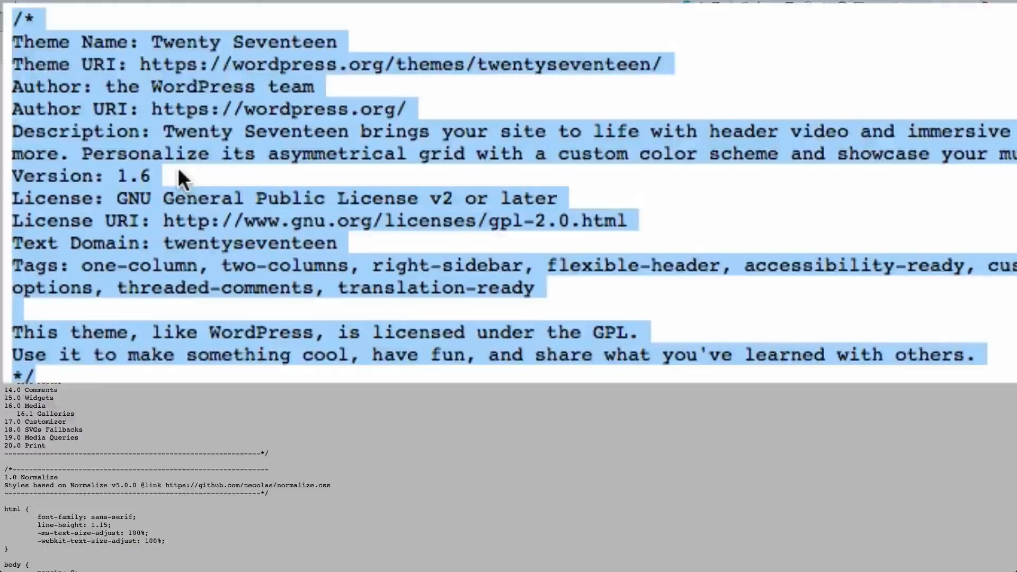
- Highlight the Theme URI address in the Twenty Seventeen style.css header
left_click(71, 42)
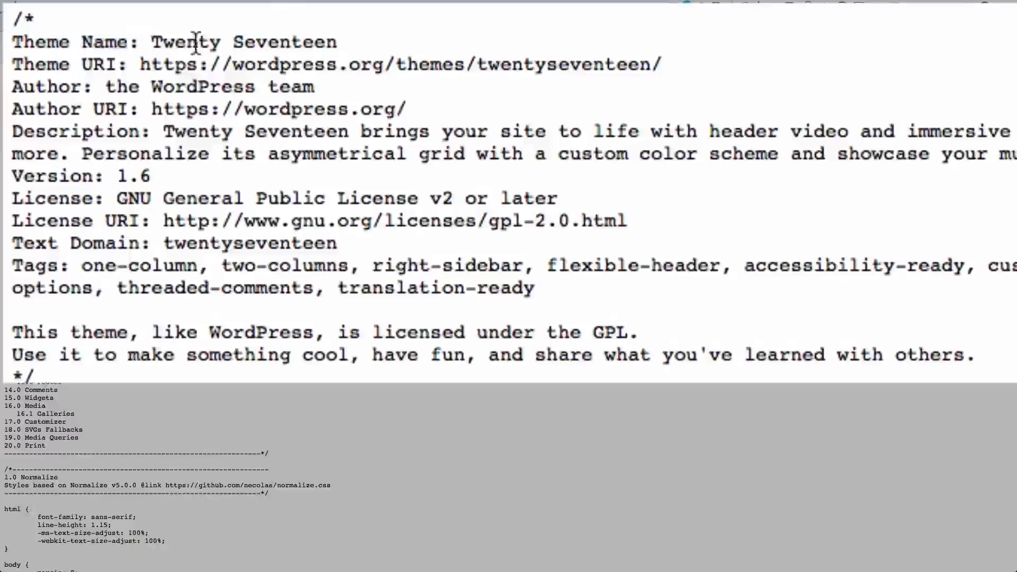
left_click_drag(141, 63, 315, 86)
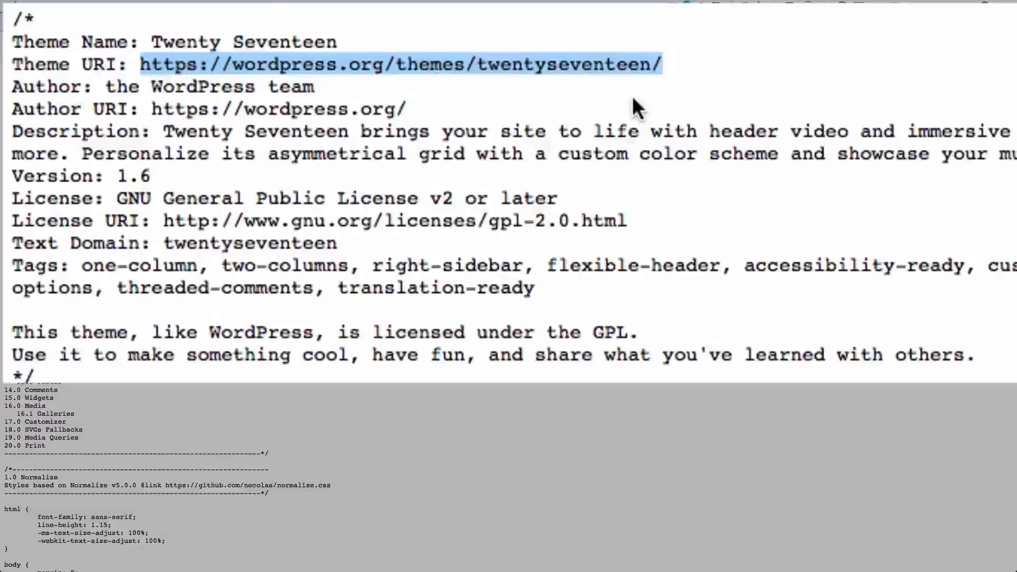
mouse_move(580, 55)
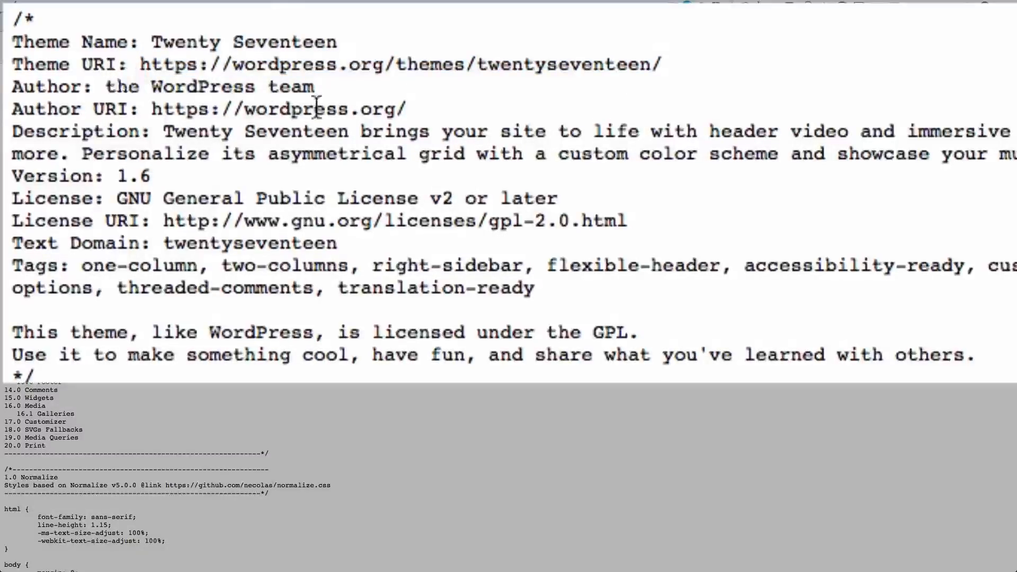
mouse_move(317, 244)
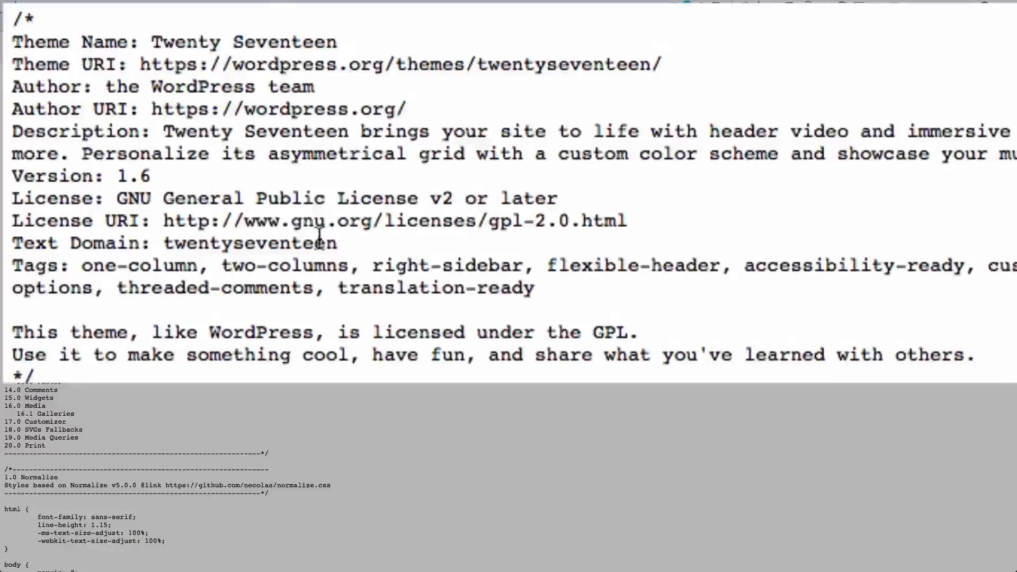
mouse_move(315, 221)
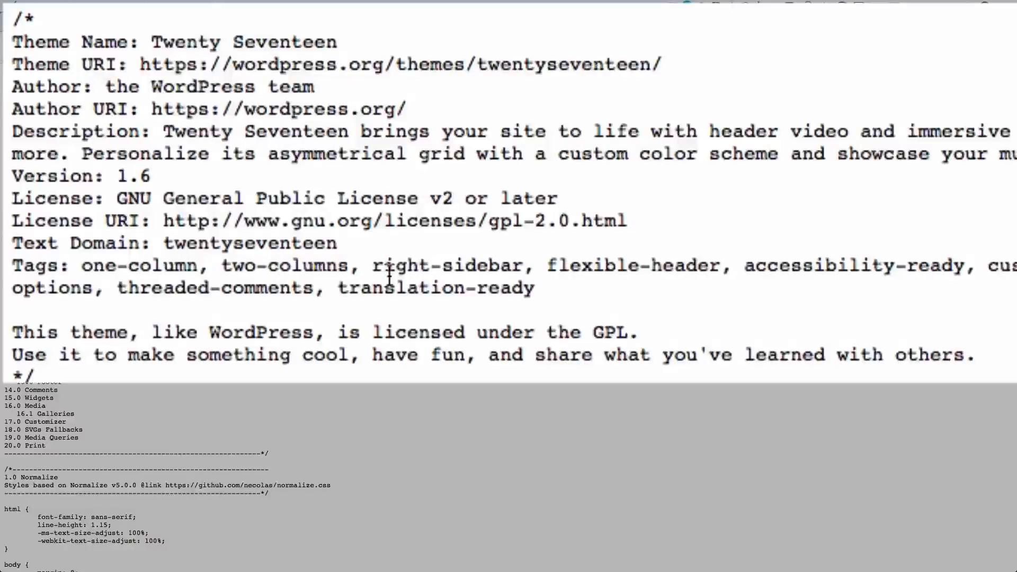
mouse_move(373, 253)
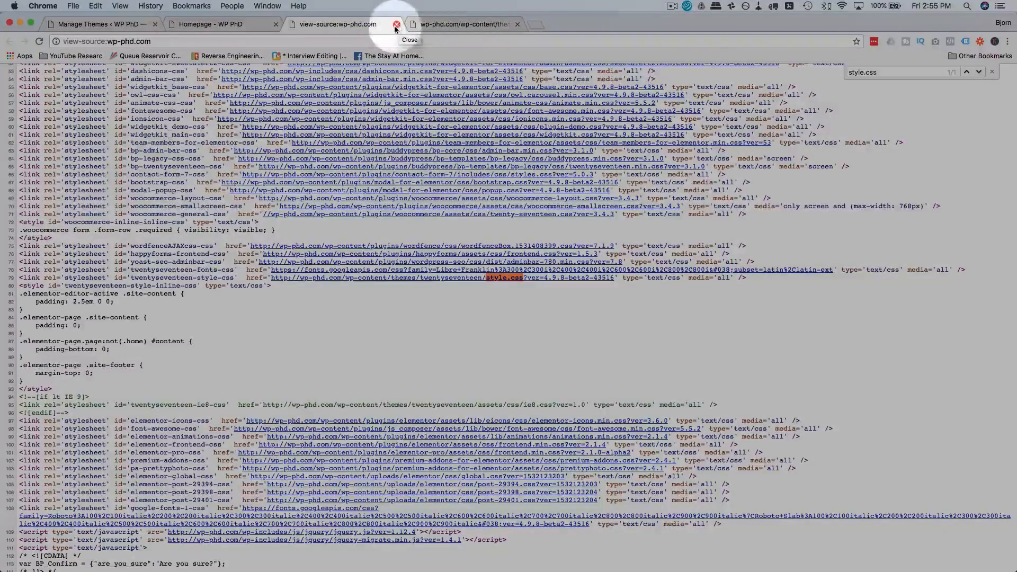
- Close the view-source tab, returning to the wp-phd.com homepage
left_click(395, 25)
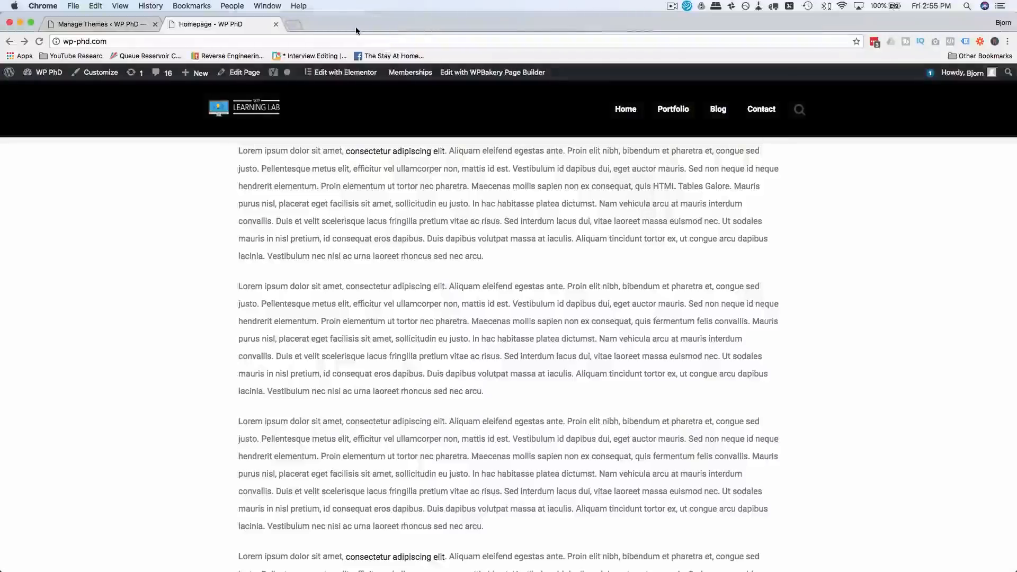
mouse_move(225, 191)
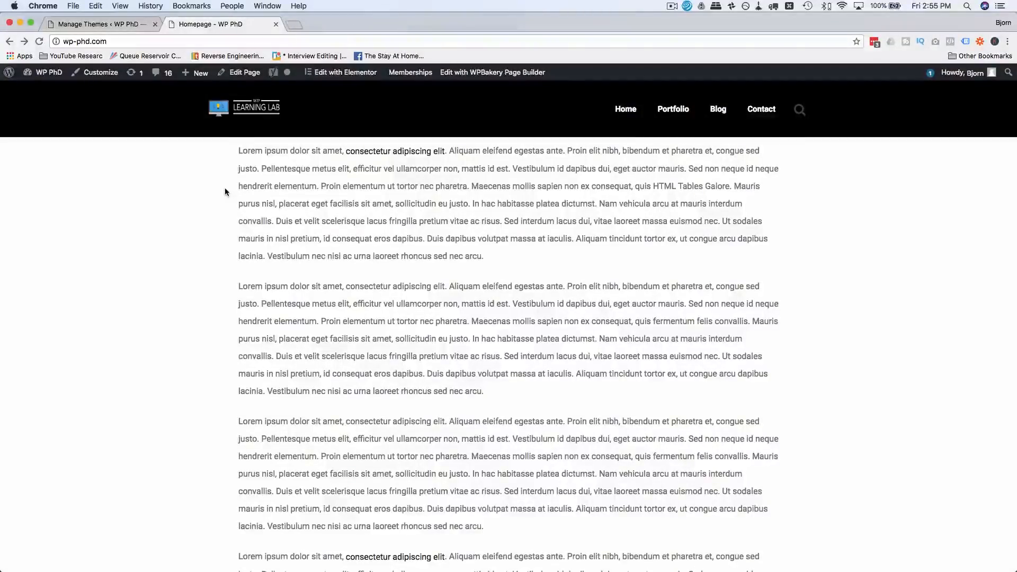